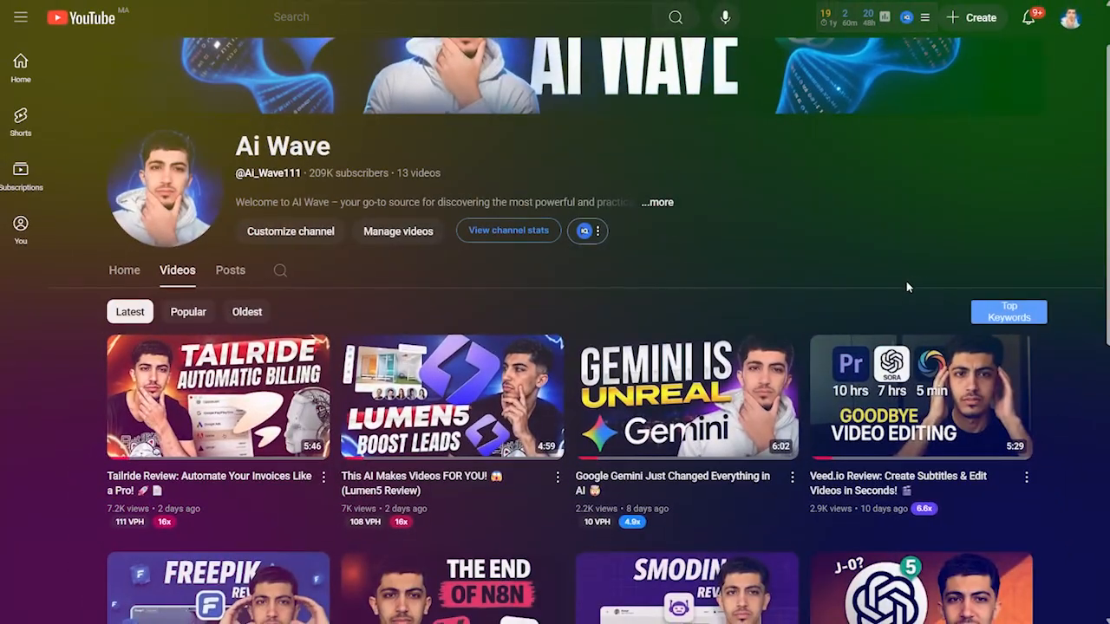
# - Watch the hero prompt box cycle example ideas like 'An e-commerce webs' and 'mobile app design', scrolling toward the demo preview
pyautogui.scroll(-3)
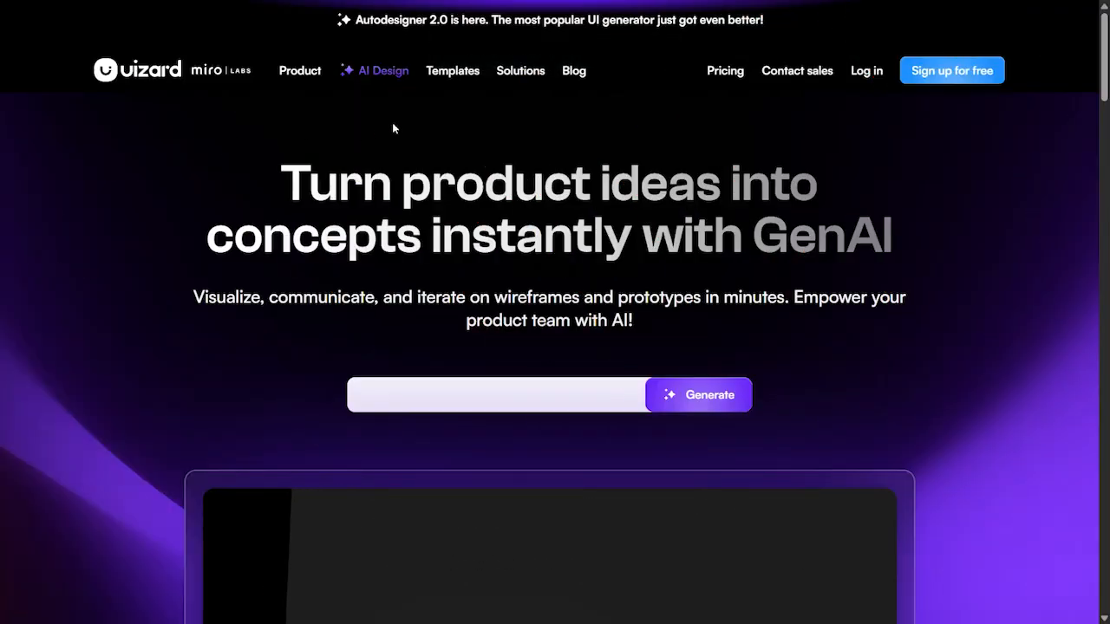
pyautogui.write('An e-commerce webs')
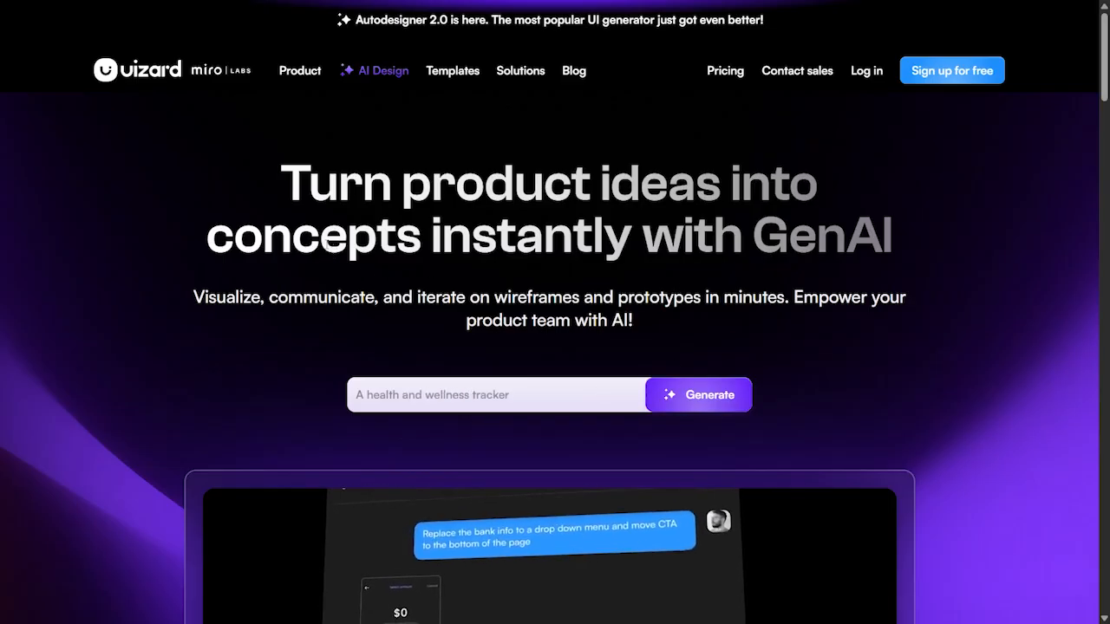
pyautogui.write('mobile app design')
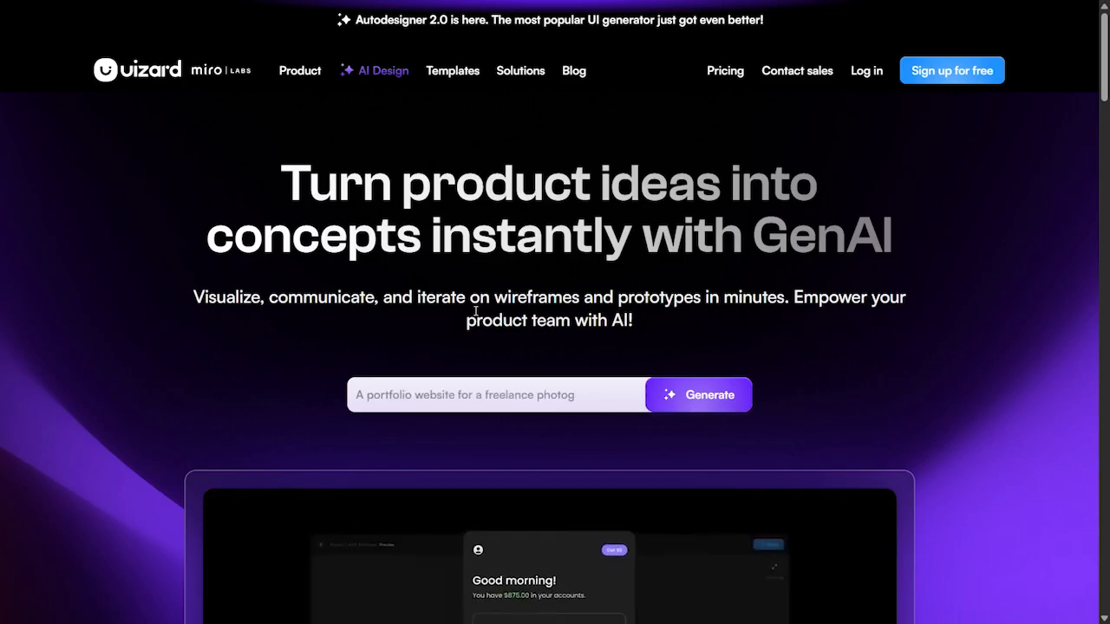
pyautogui.scroll(-3)
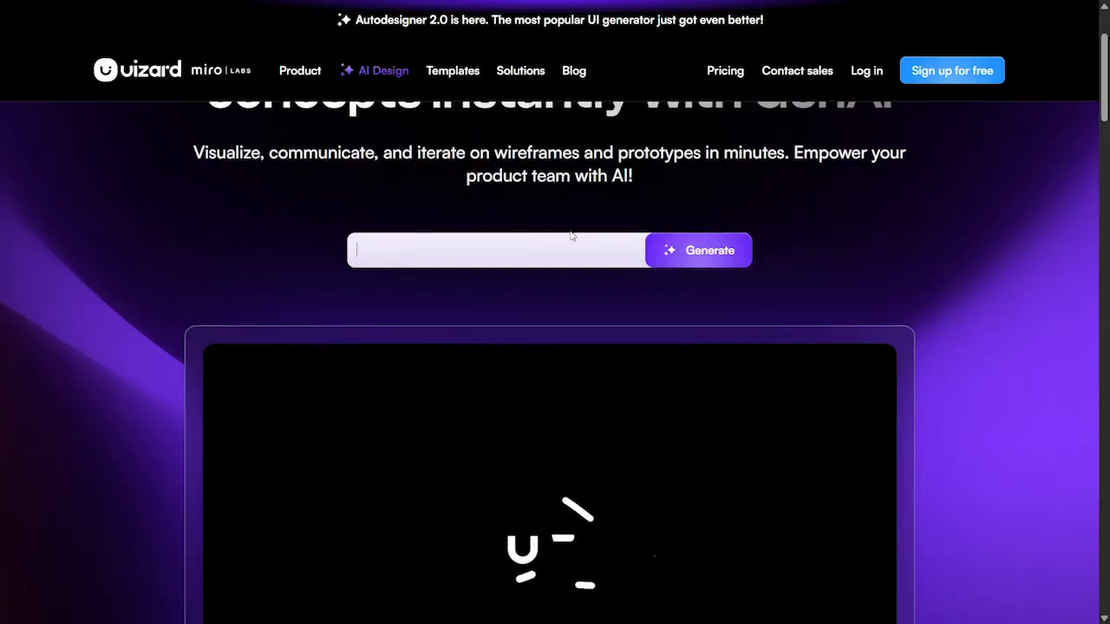
# - Scroll past the demo video to the 'Trusted by individuals and teams' logo strip
pyautogui.scroll(-3)
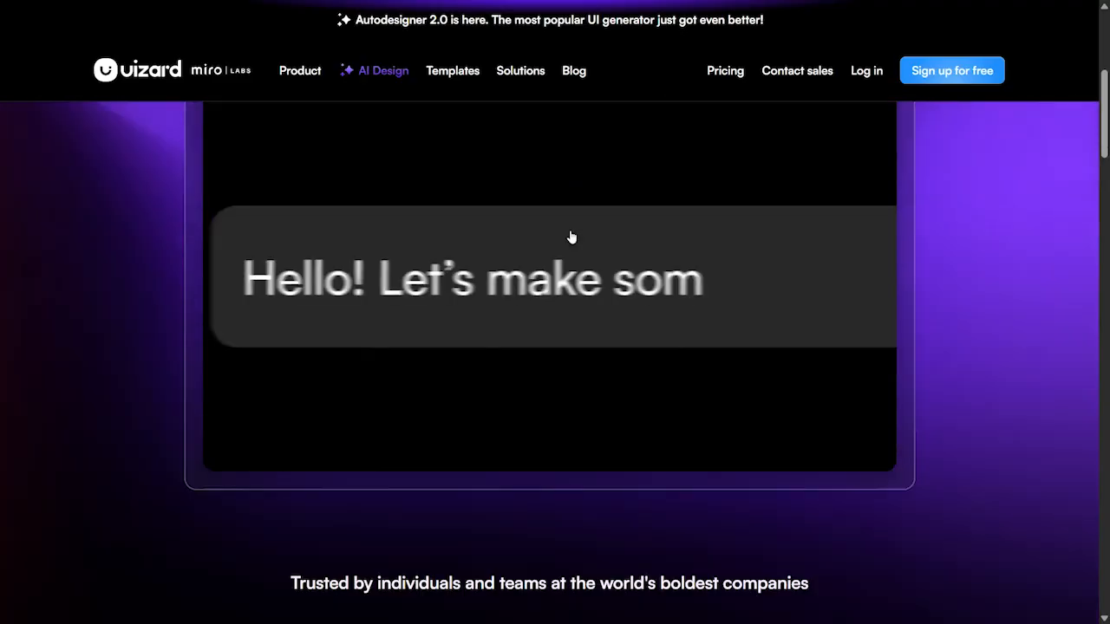
pyautogui.scroll(-3)
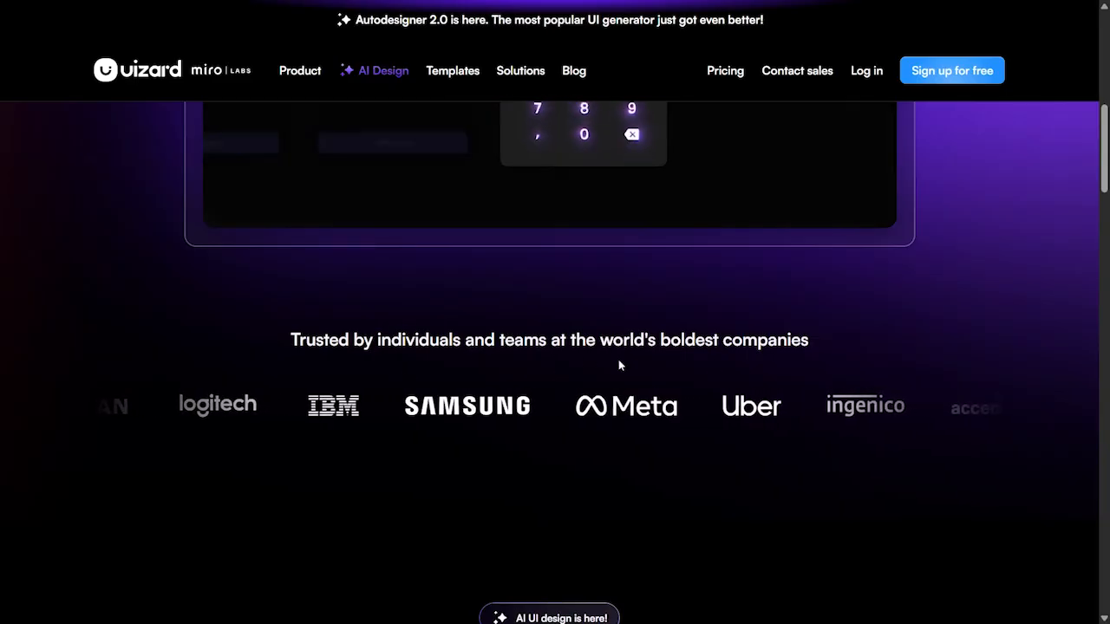
# - Scroll to the 'UI design for disruptive product teams' section with its Generate prototypes and Modify any component cards
pyautogui.scroll(3)
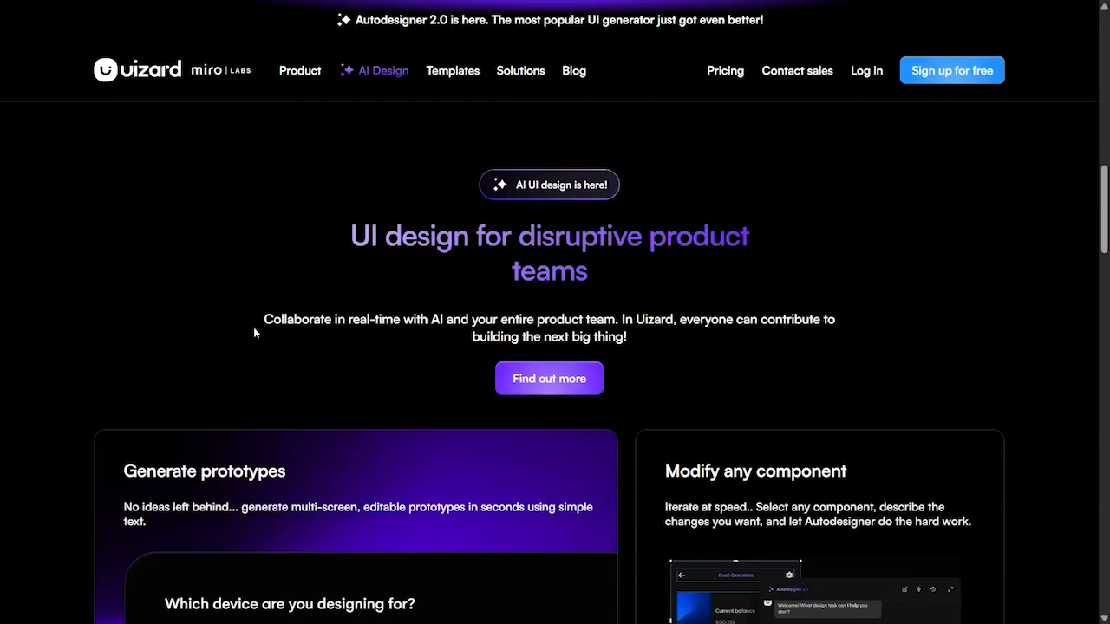
pyautogui.moveTo(326, 264)
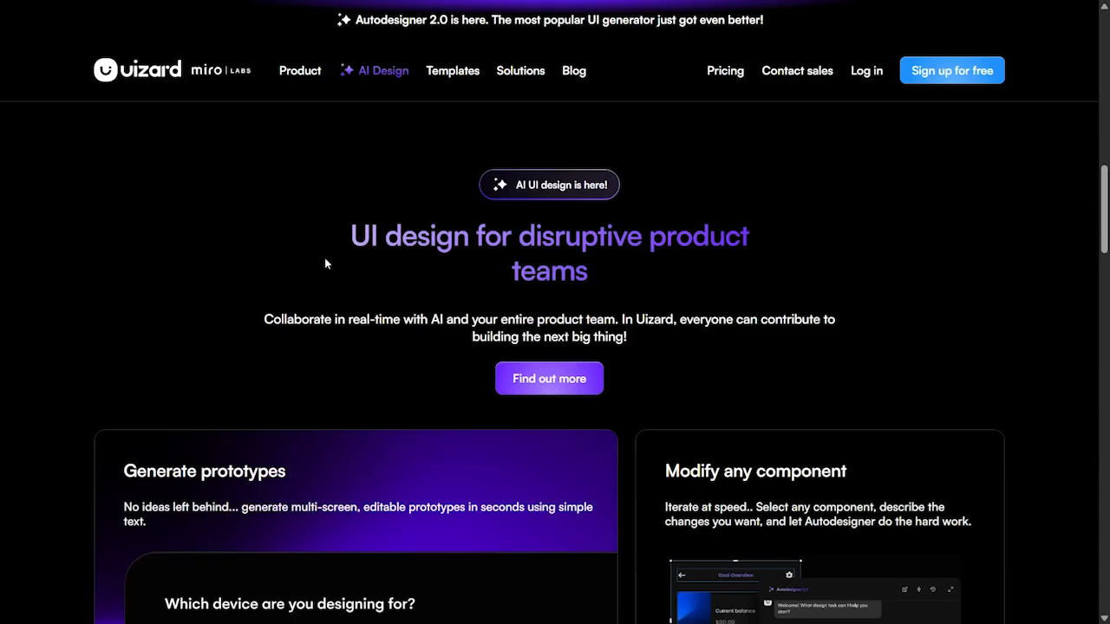
pyautogui.scroll(-3)
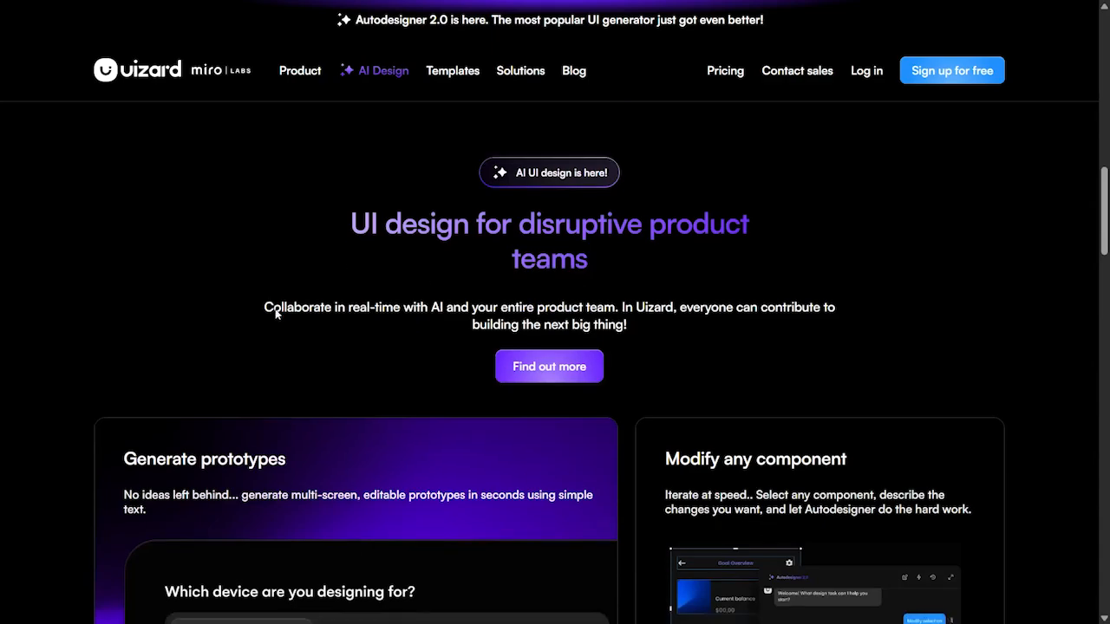
pyautogui.scroll(-3)
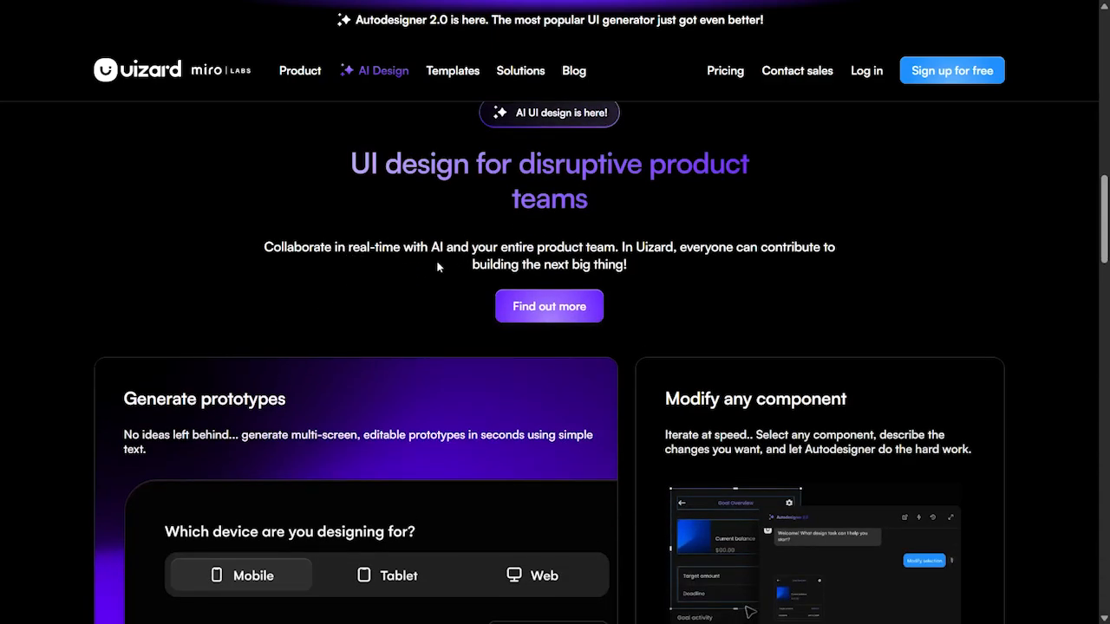
pyautogui.moveTo(645, 270)
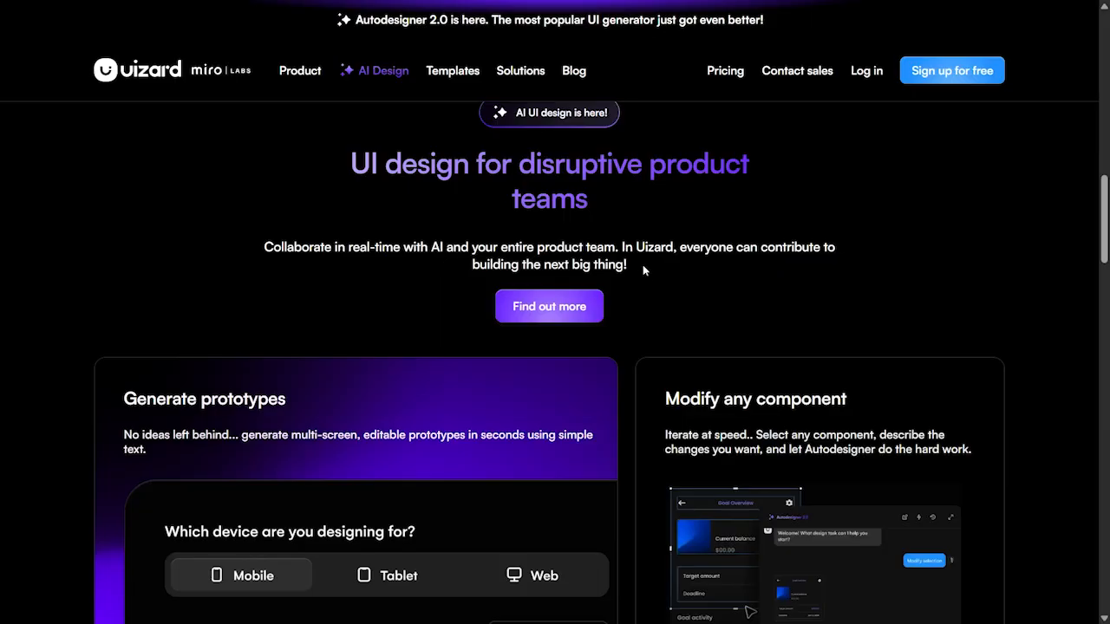
pyautogui.moveTo(796, 250)
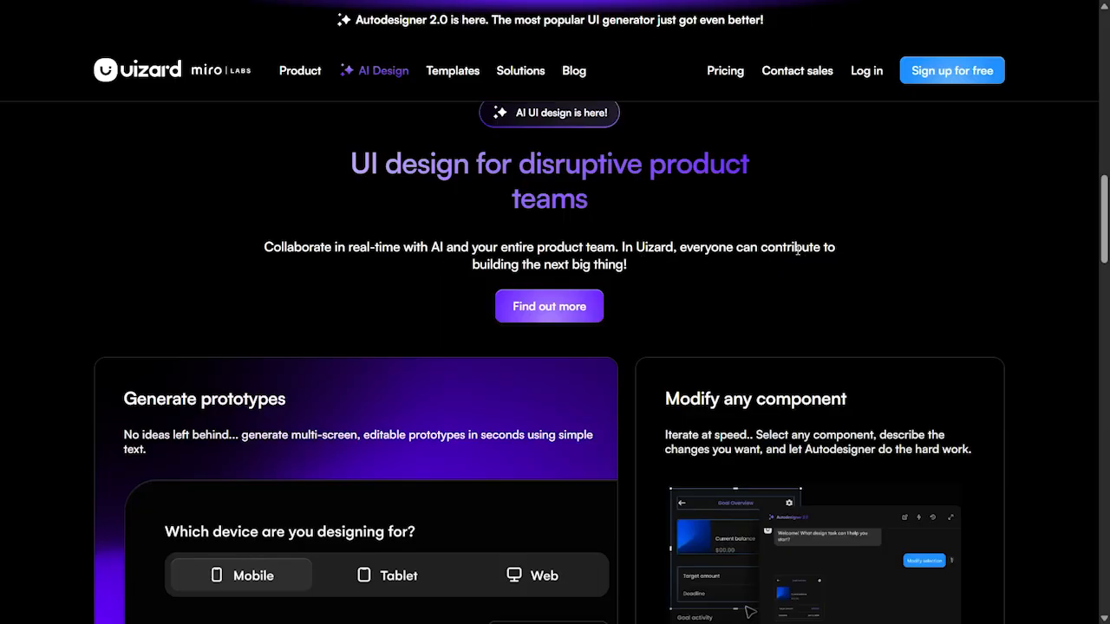
pyautogui.scroll(-3)
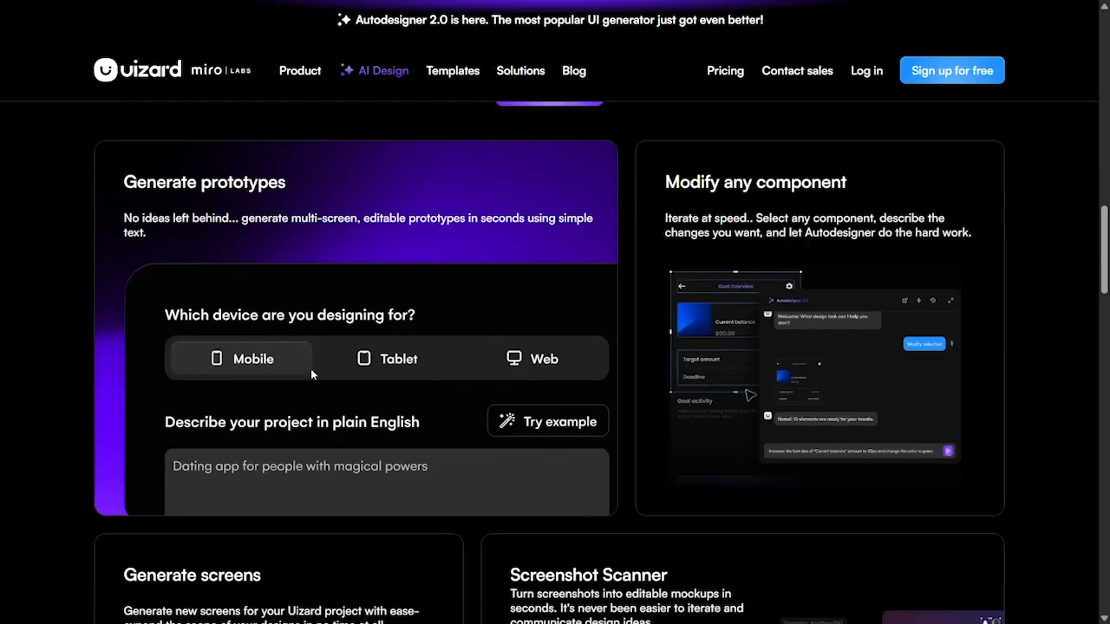
pyautogui.moveTo(372, 515)
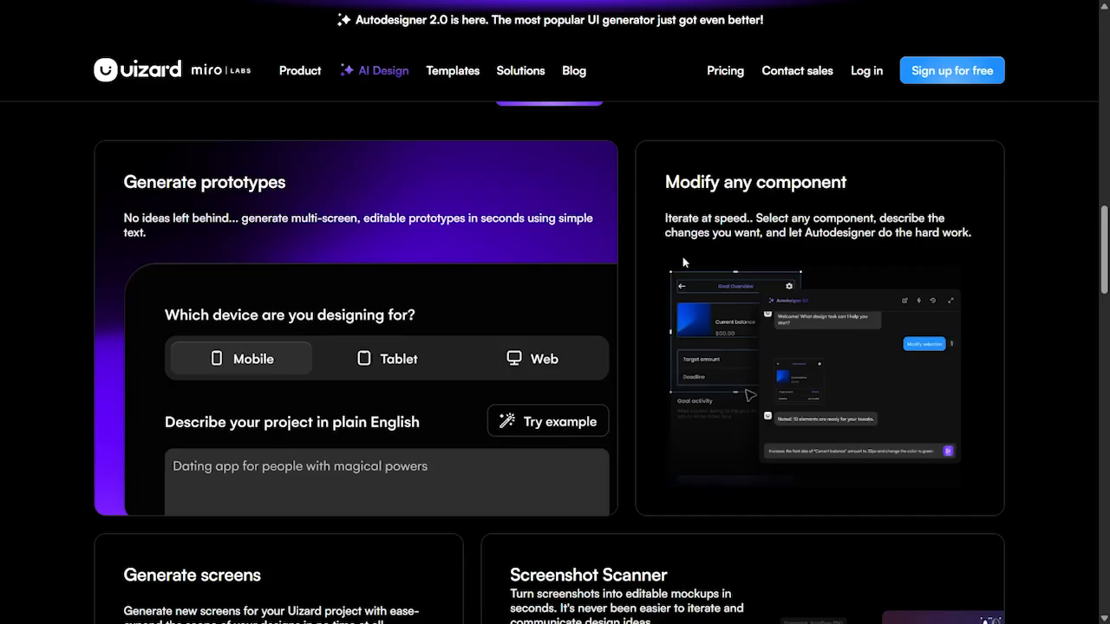
# - Scroll the feature grid past Generate screens and Screenshot Scanner to the Wireframe scanner and Generate themes cards
pyautogui.scroll(-3)
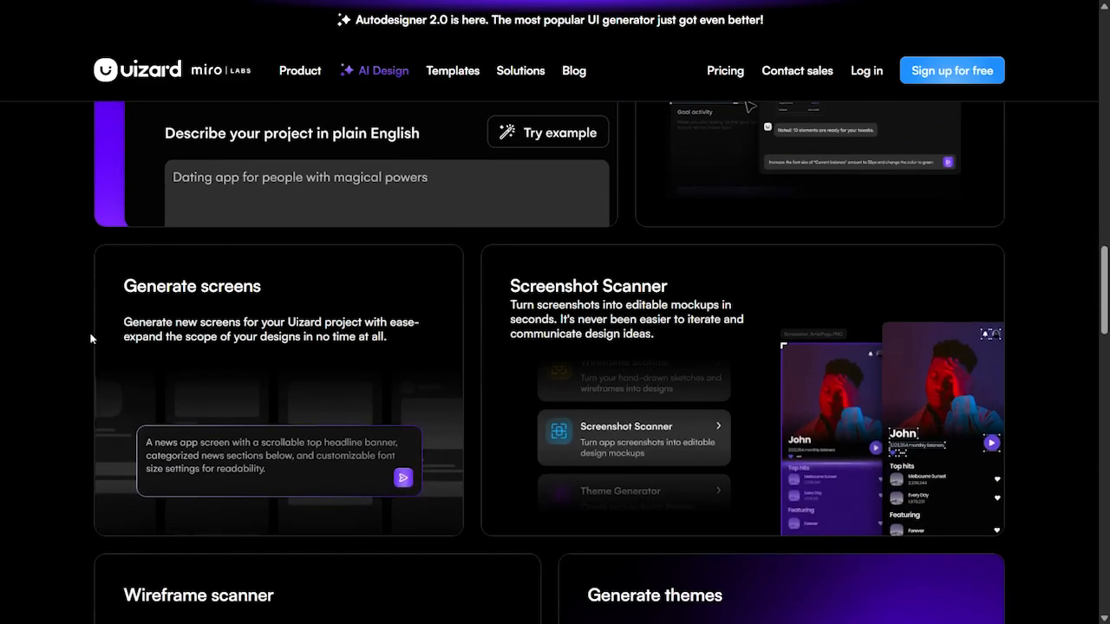
pyautogui.moveTo(337, 356)
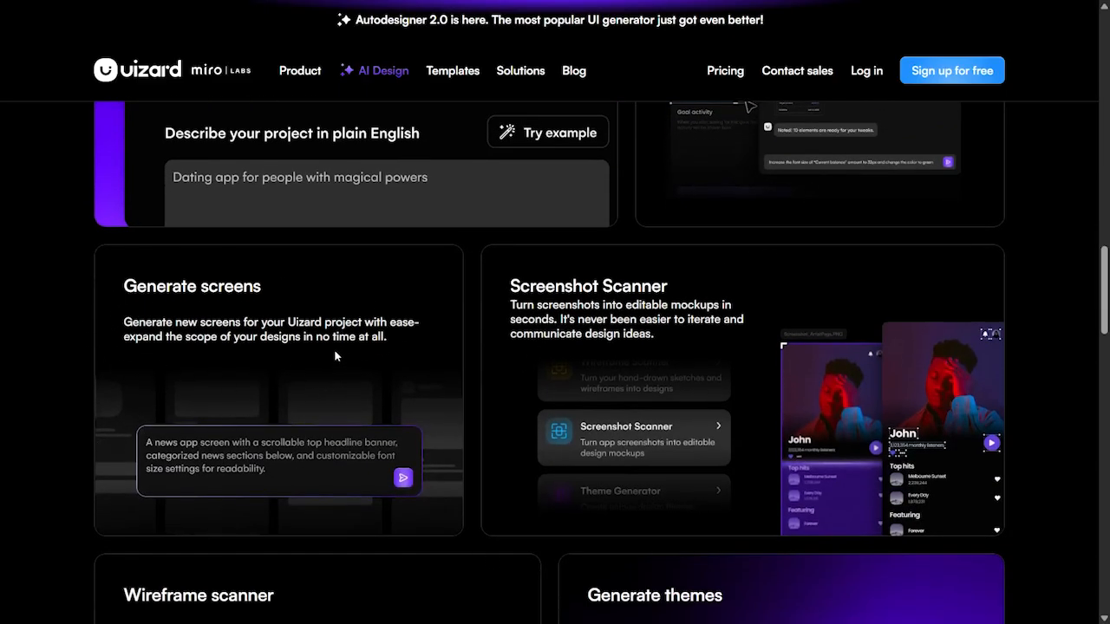
pyautogui.moveTo(111, 424)
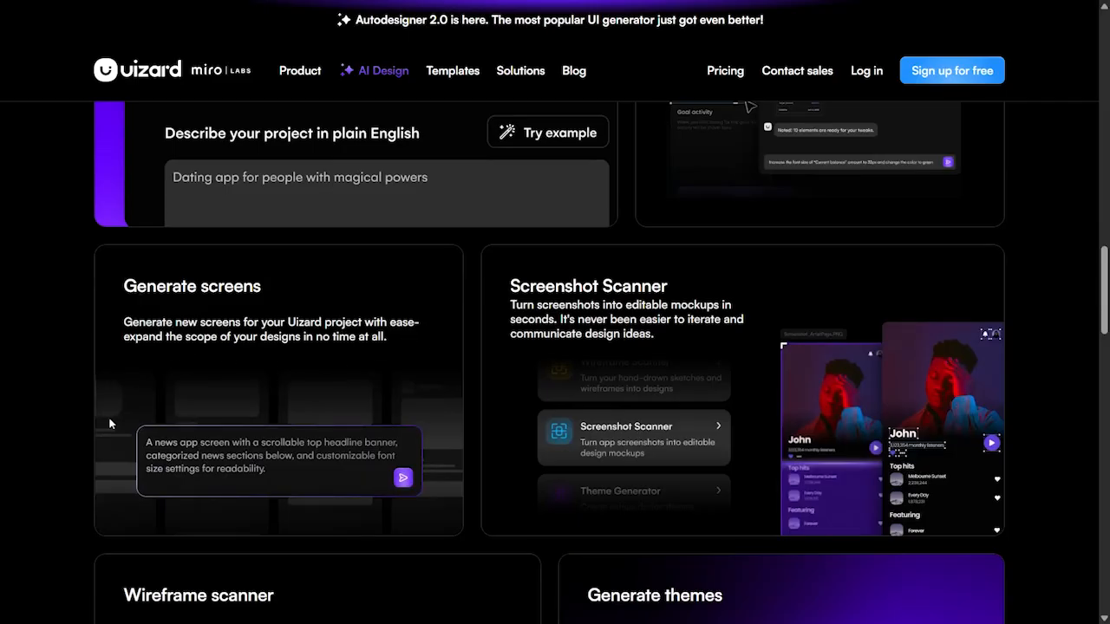
pyautogui.moveTo(352, 371)
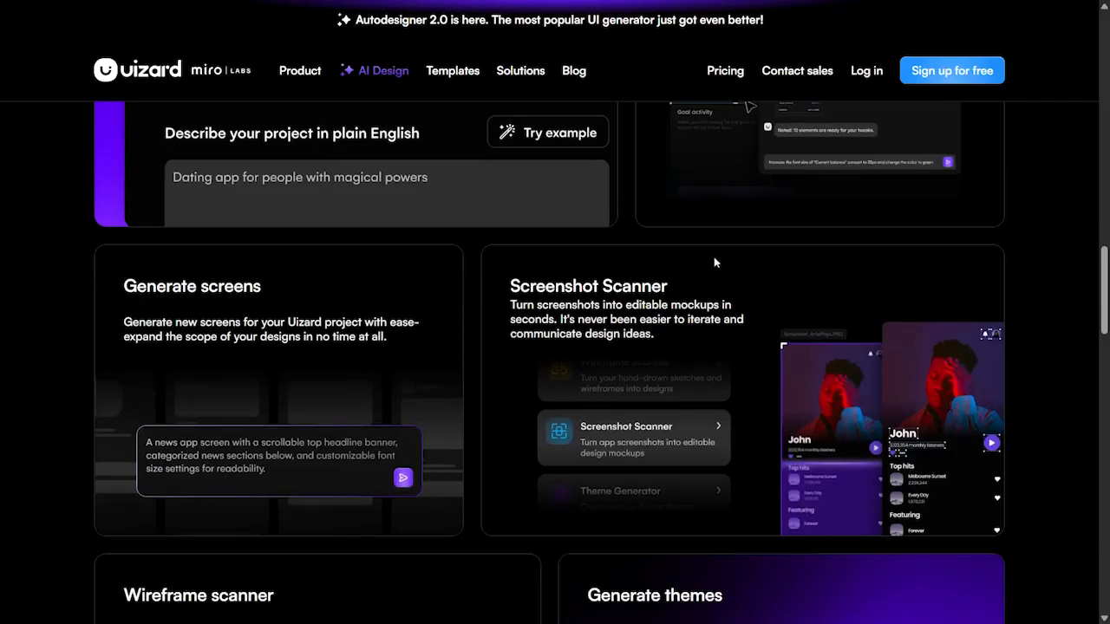
pyautogui.moveTo(590, 364)
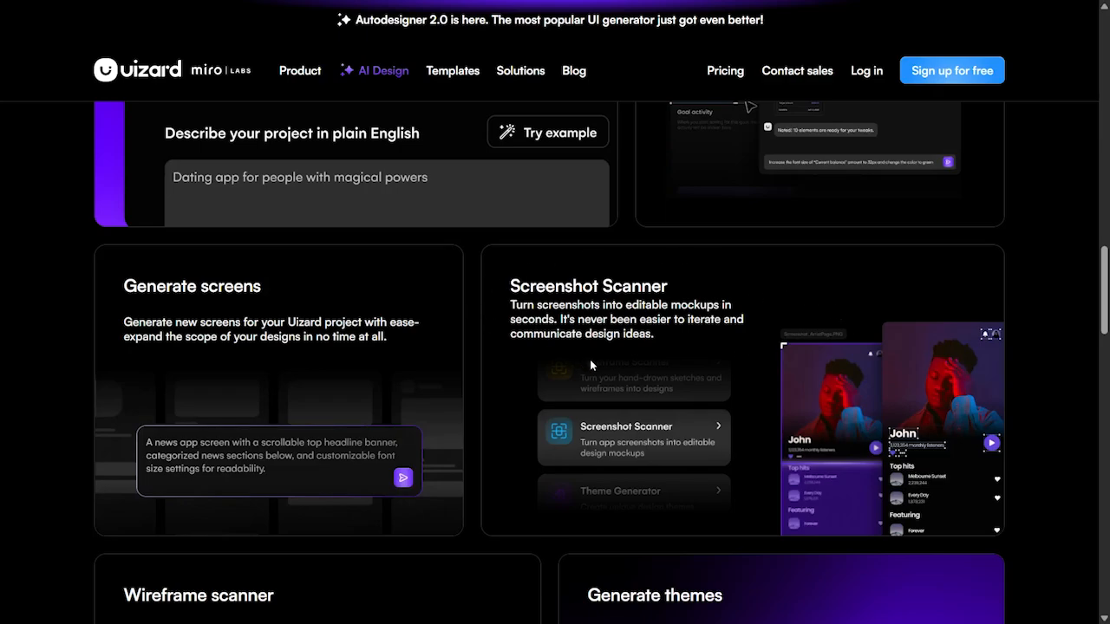
pyautogui.scroll(-3)
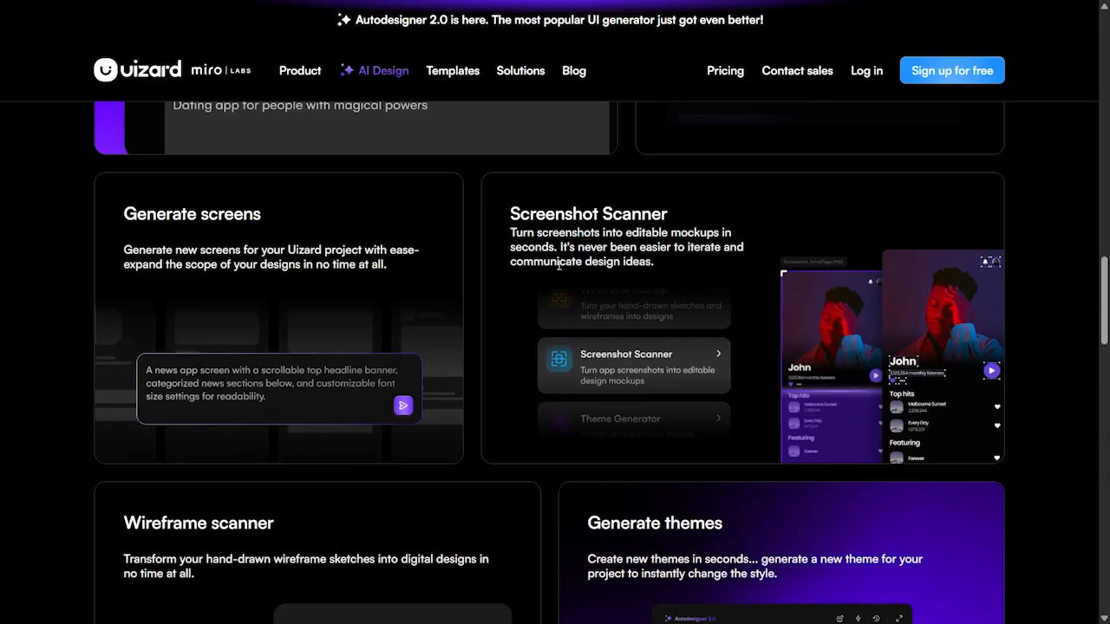
pyautogui.scroll(-3)
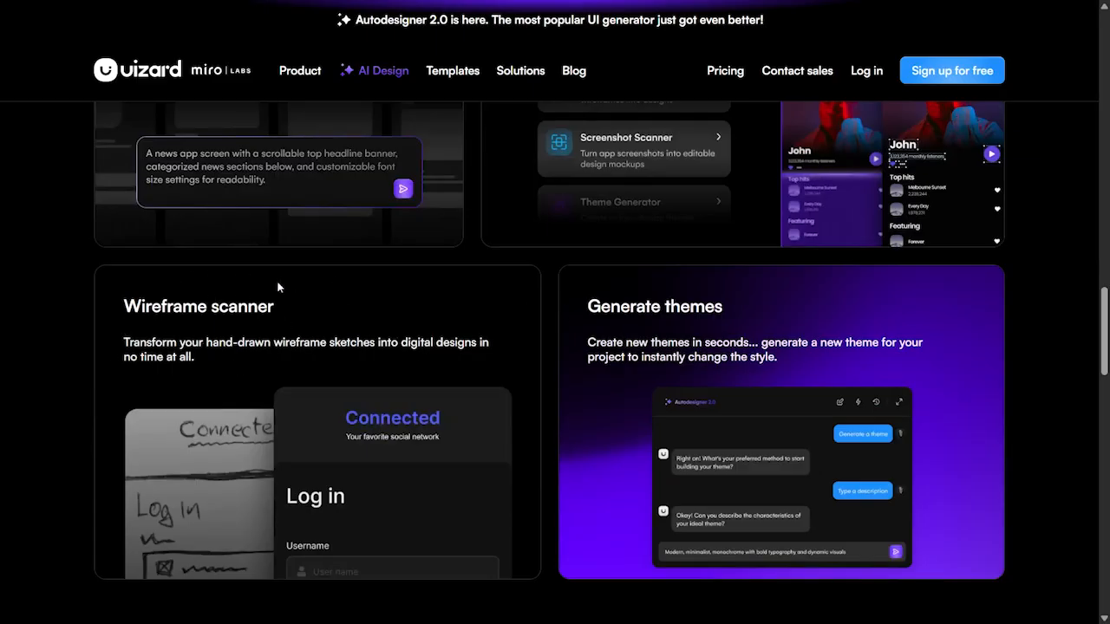
pyautogui.moveTo(28, 375)
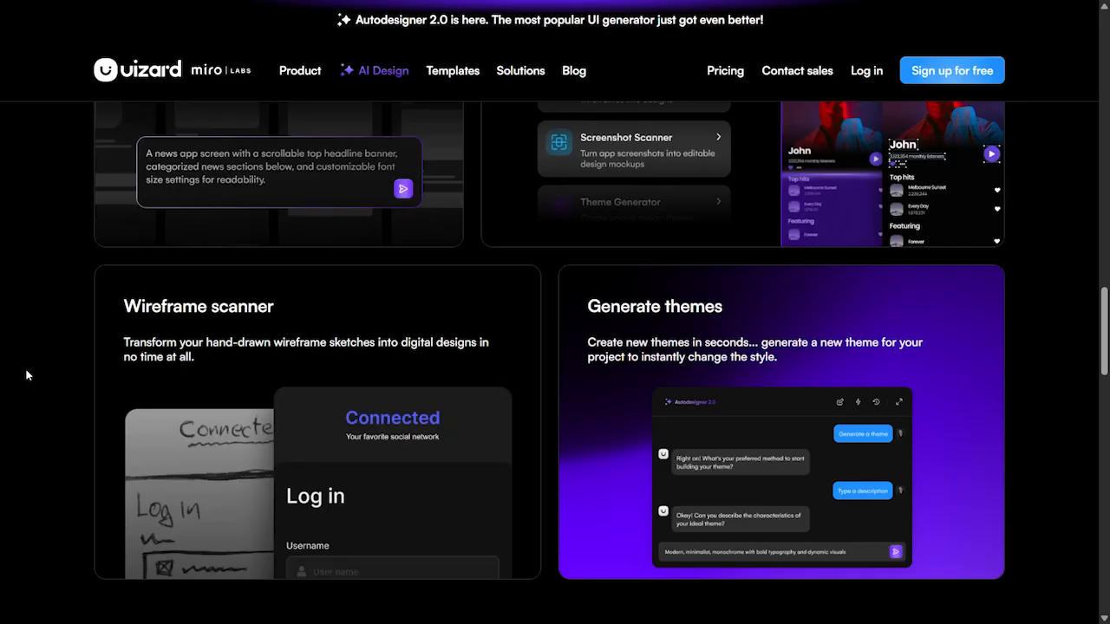
pyautogui.scroll(-3)
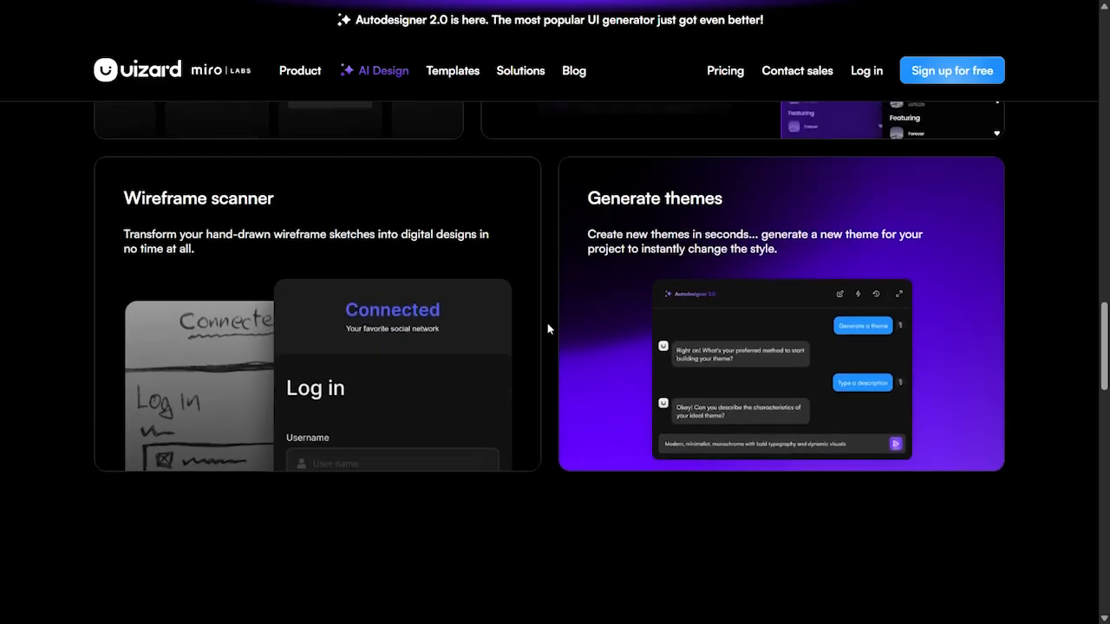
pyautogui.scroll(-3)
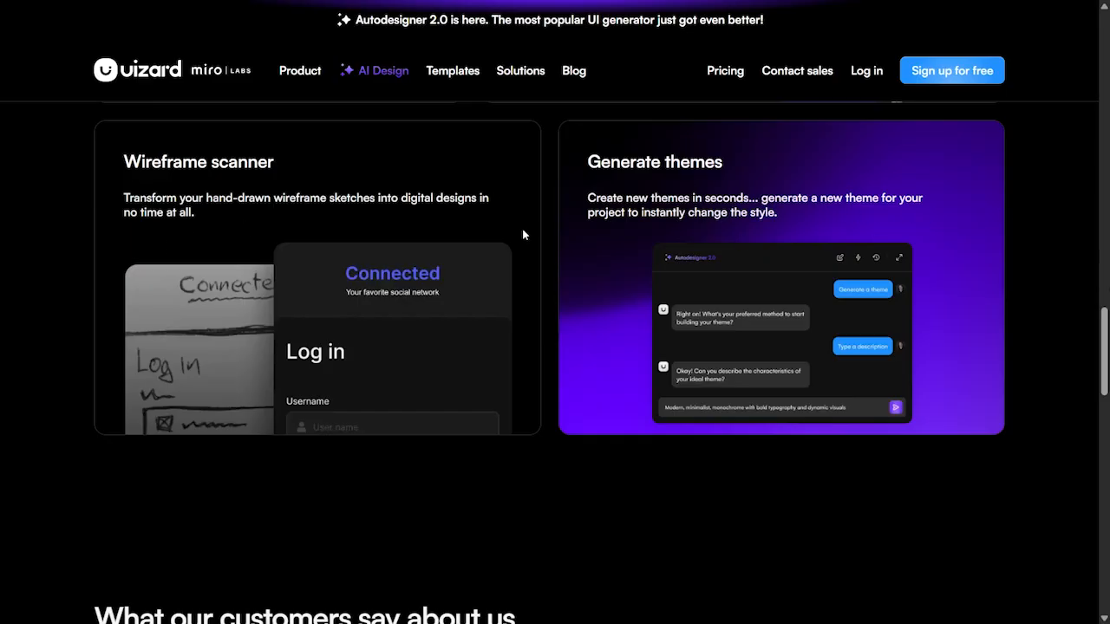
pyautogui.moveTo(707, 227)
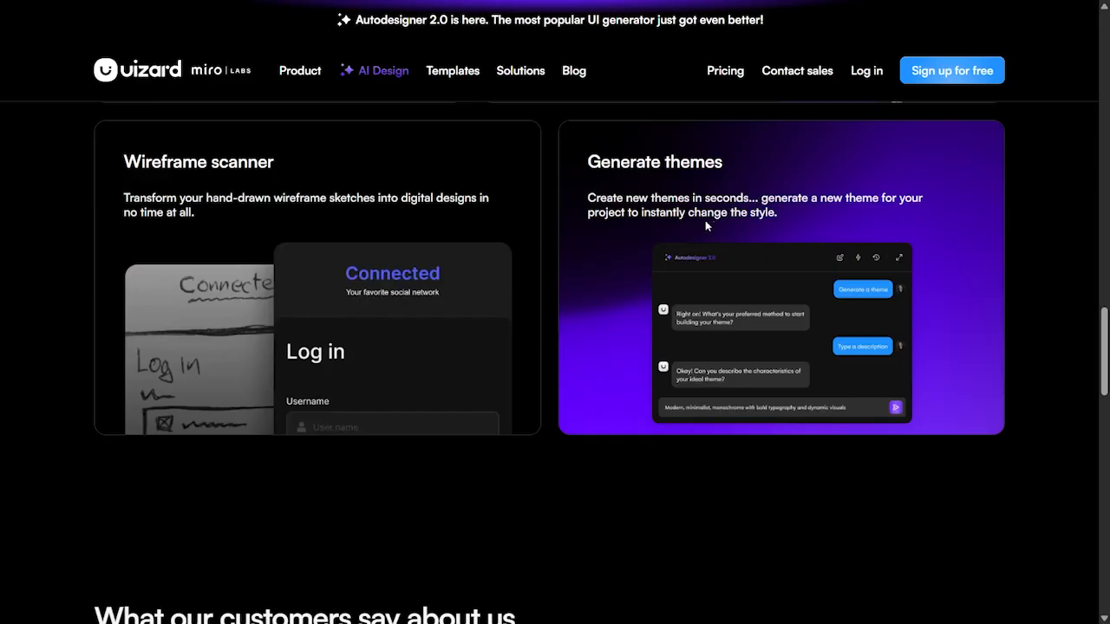
# - Scroll through the 'What our customers say about us' testimonials down to the page footer links
pyautogui.scroll(-3)
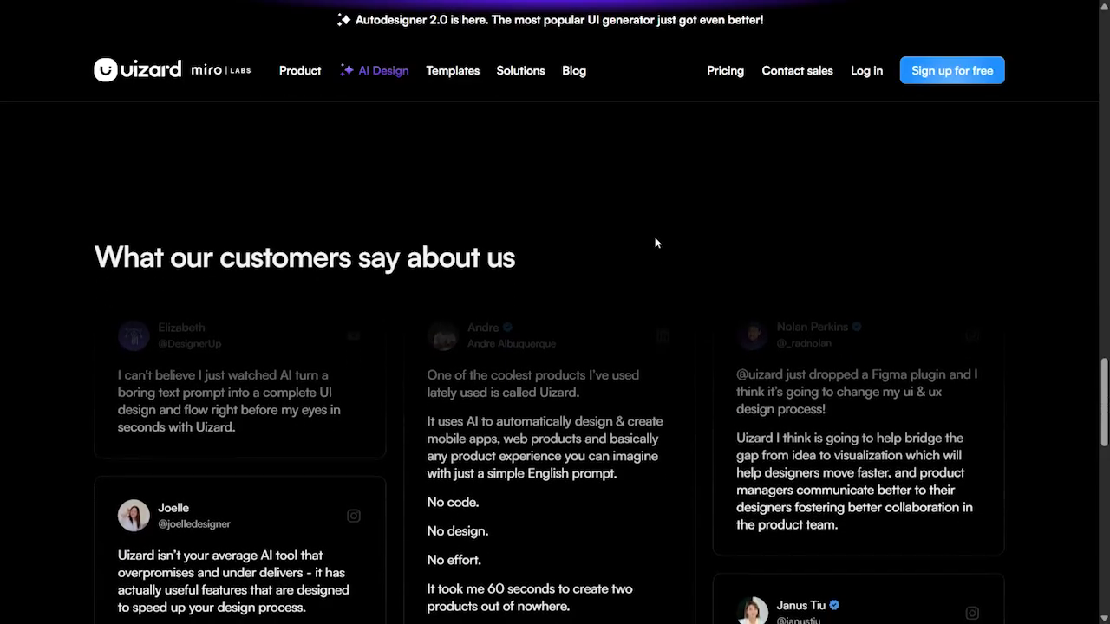
pyautogui.scroll(-3)
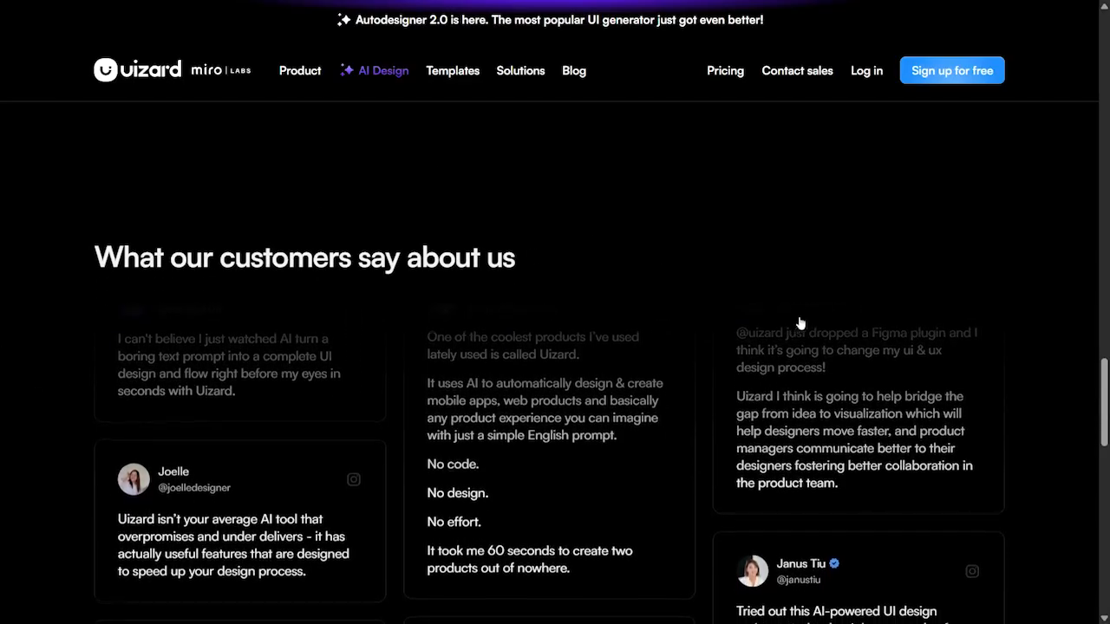
pyautogui.scroll(-3)
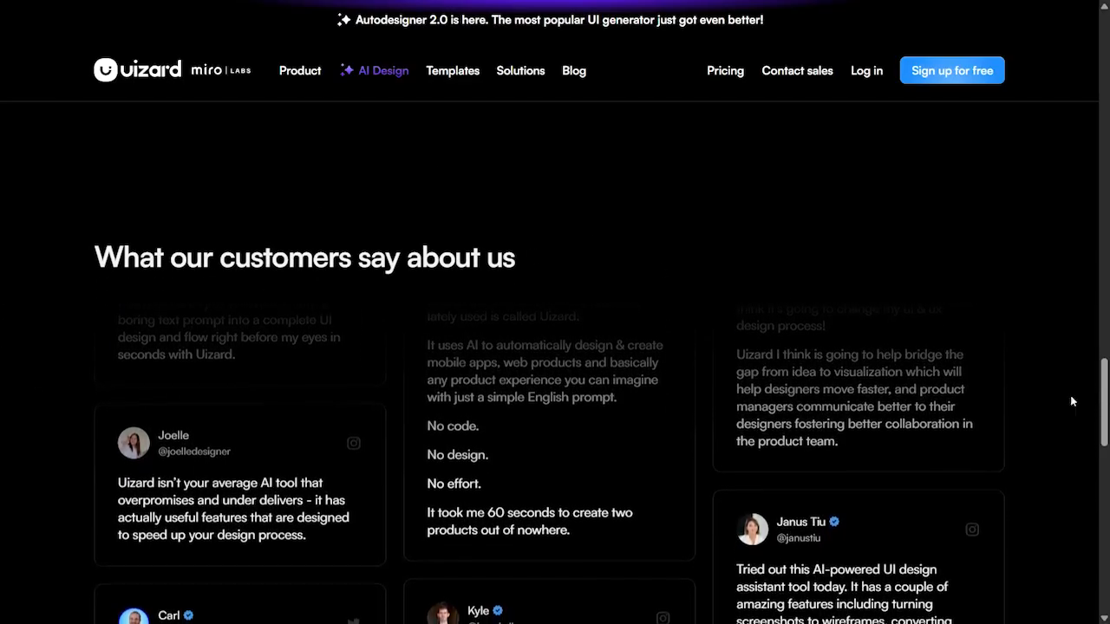
pyautogui.scroll(-3)
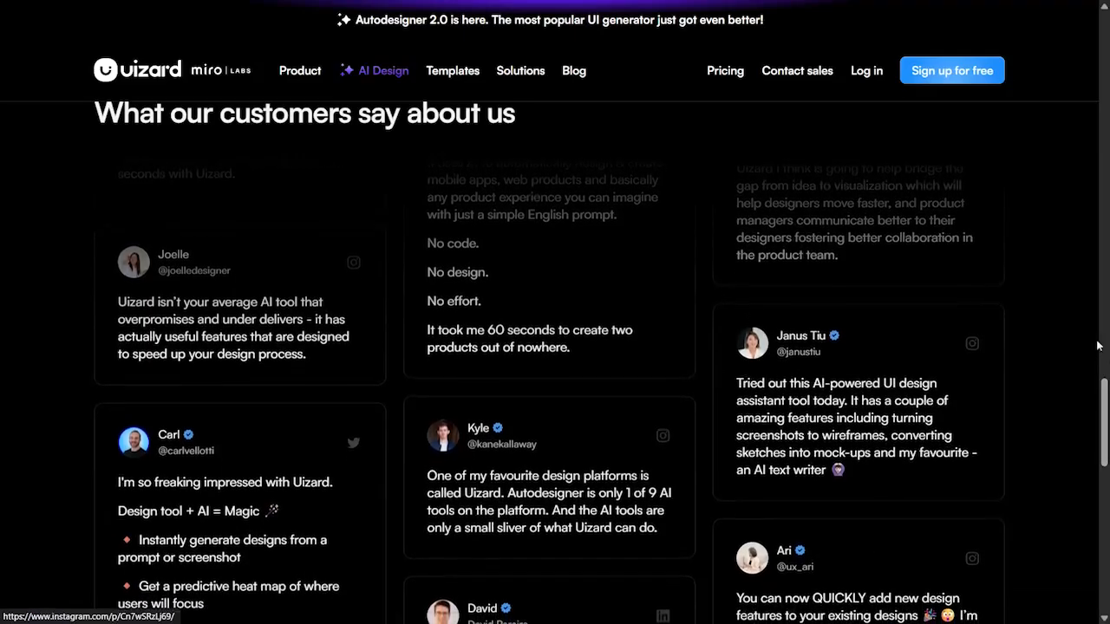
pyautogui.scroll(-3)
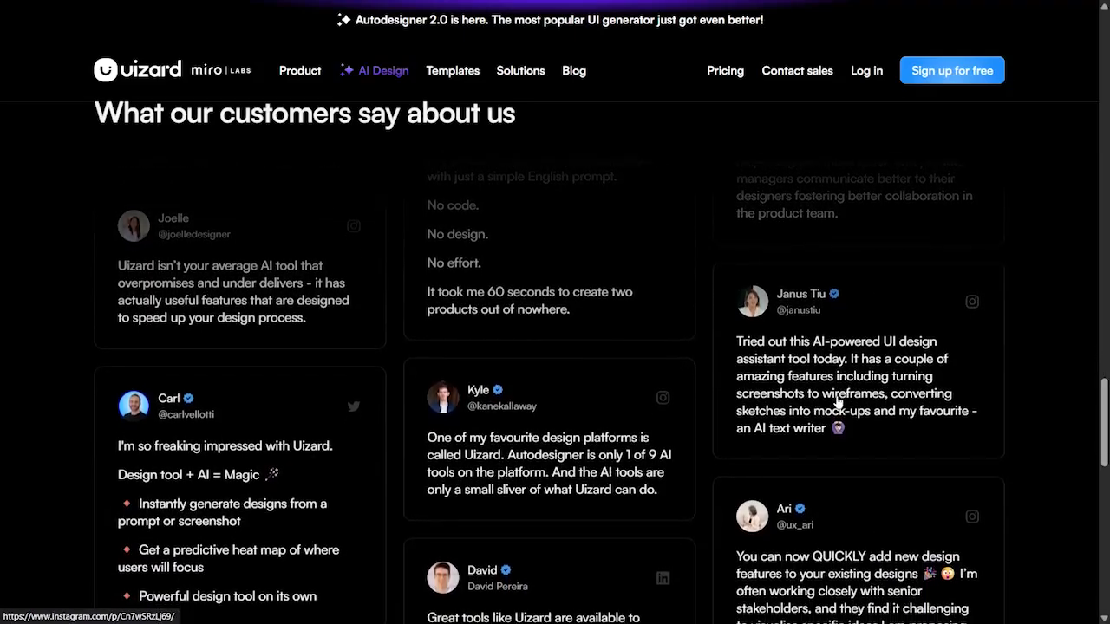
pyautogui.scroll(-3)
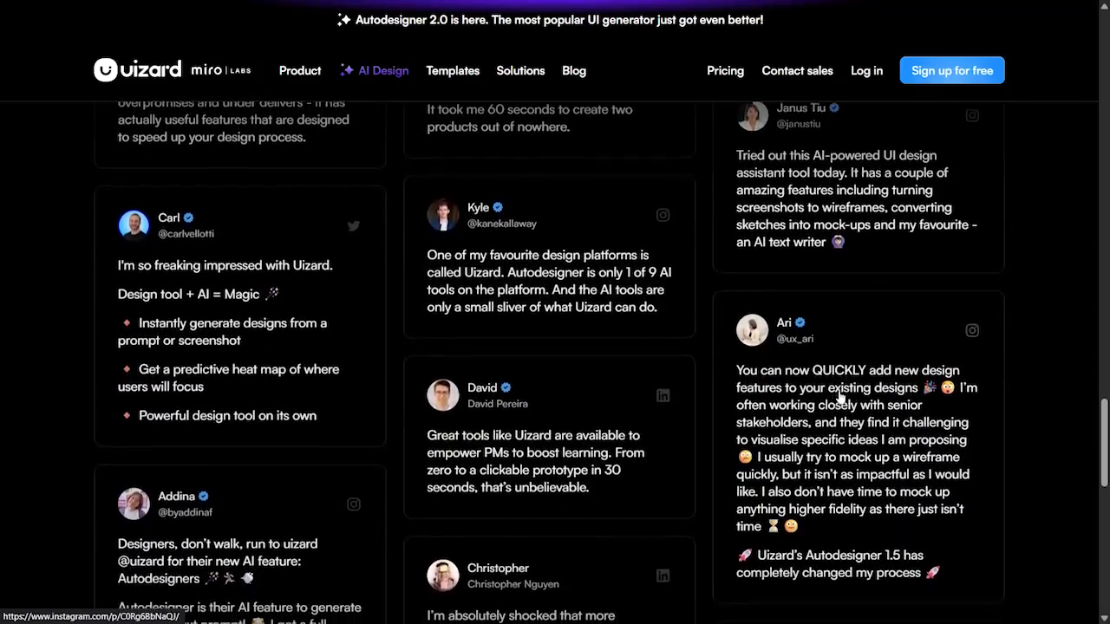
pyautogui.scroll(-3)
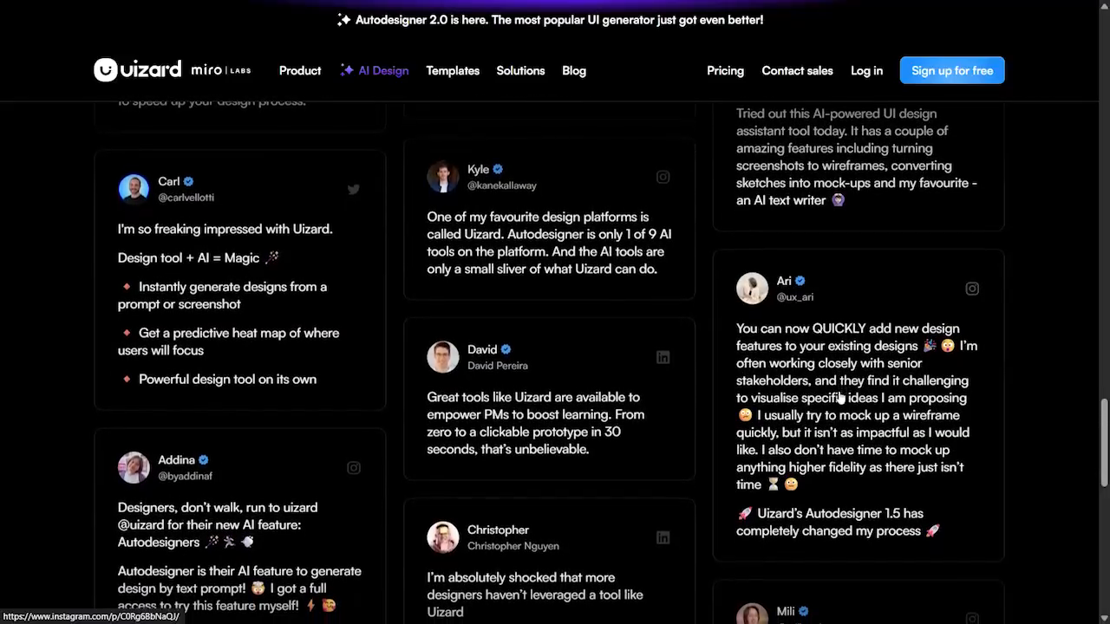
pyautogui.scroll(-3)
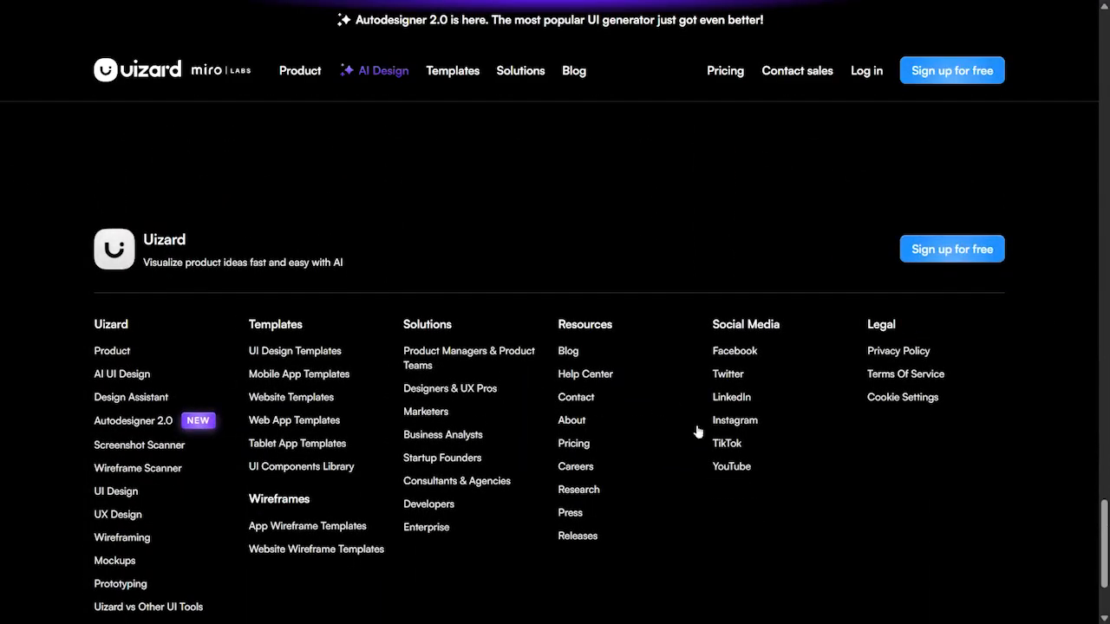
pyautogui.moveTo(598, 390)
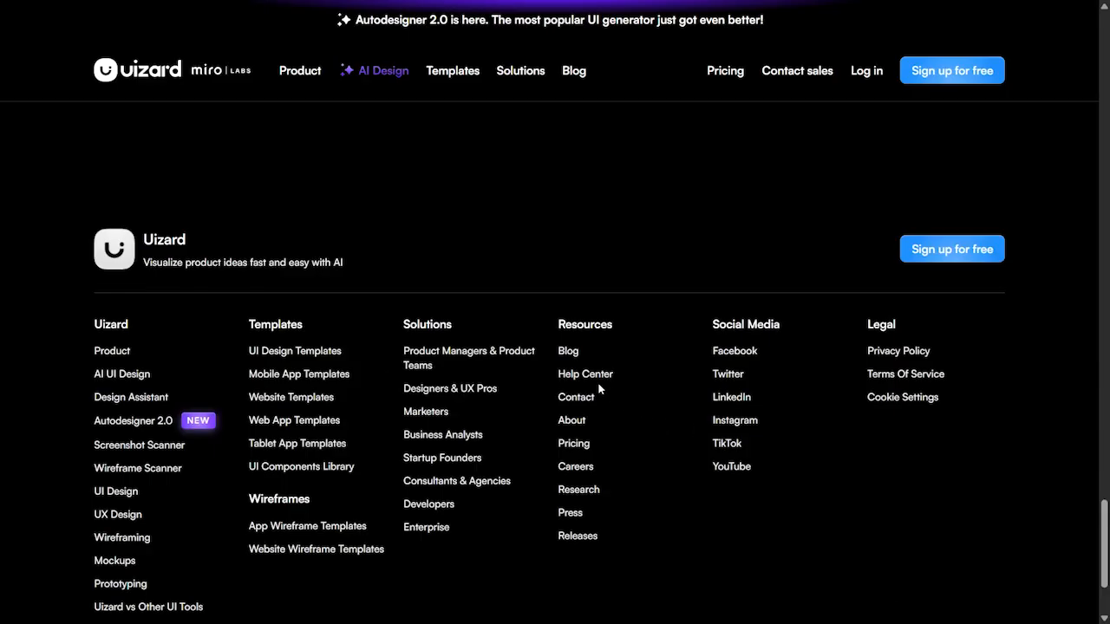
pyautogui.moveTo(310, 431)
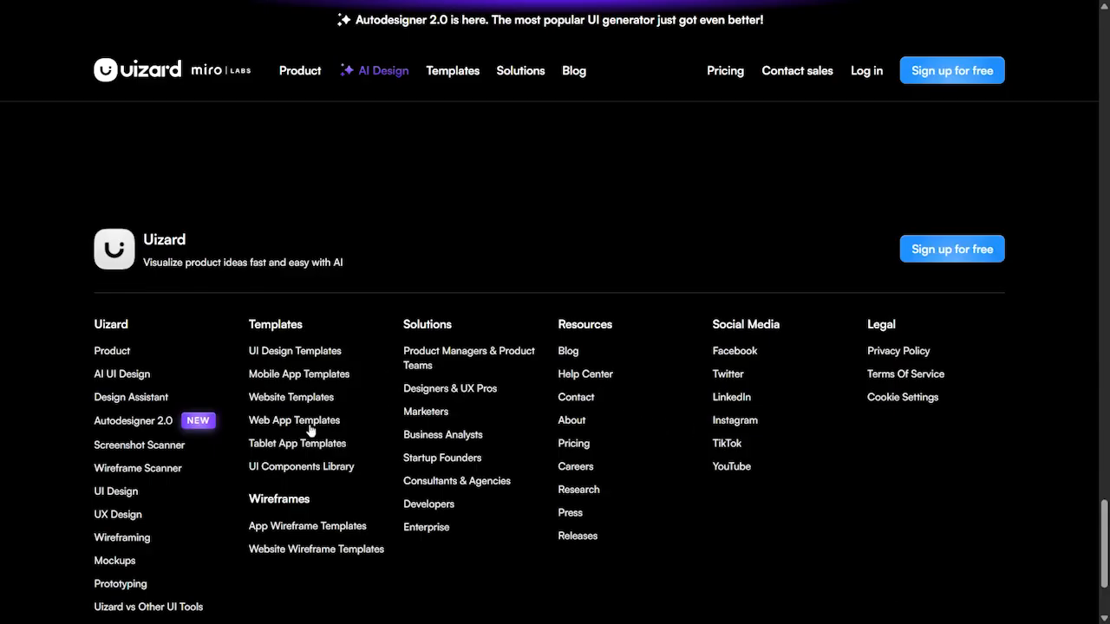
pyautogui.moveTo(600, 319)
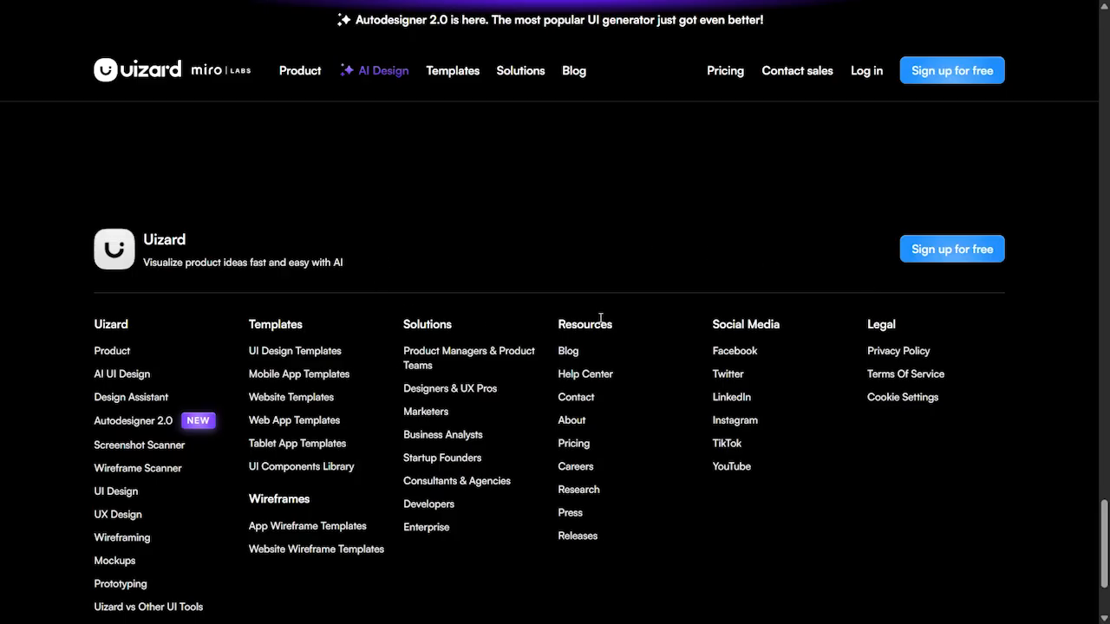
pyautogui.moveTo(314, 357)
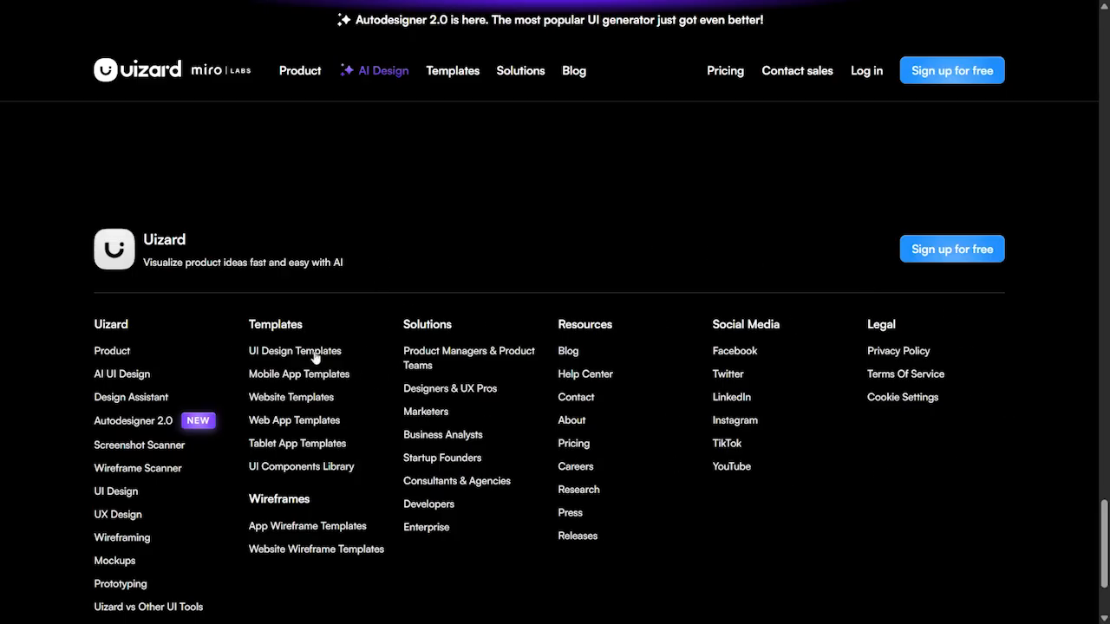
pyautogui.moveTo(501, 333)
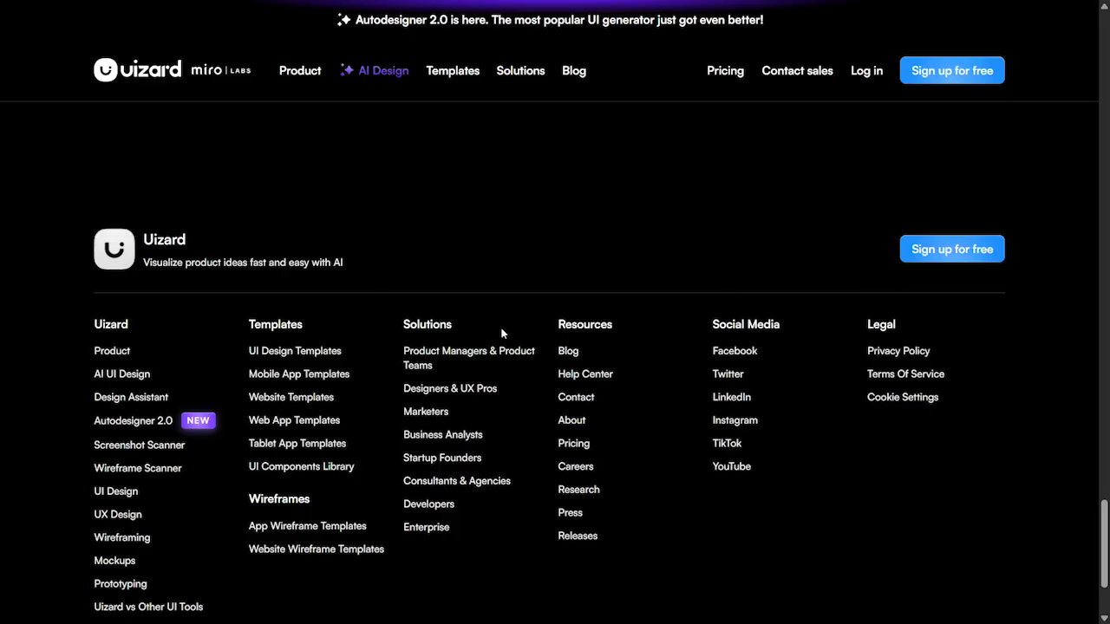
pyautogui.moveTo(708, 156)
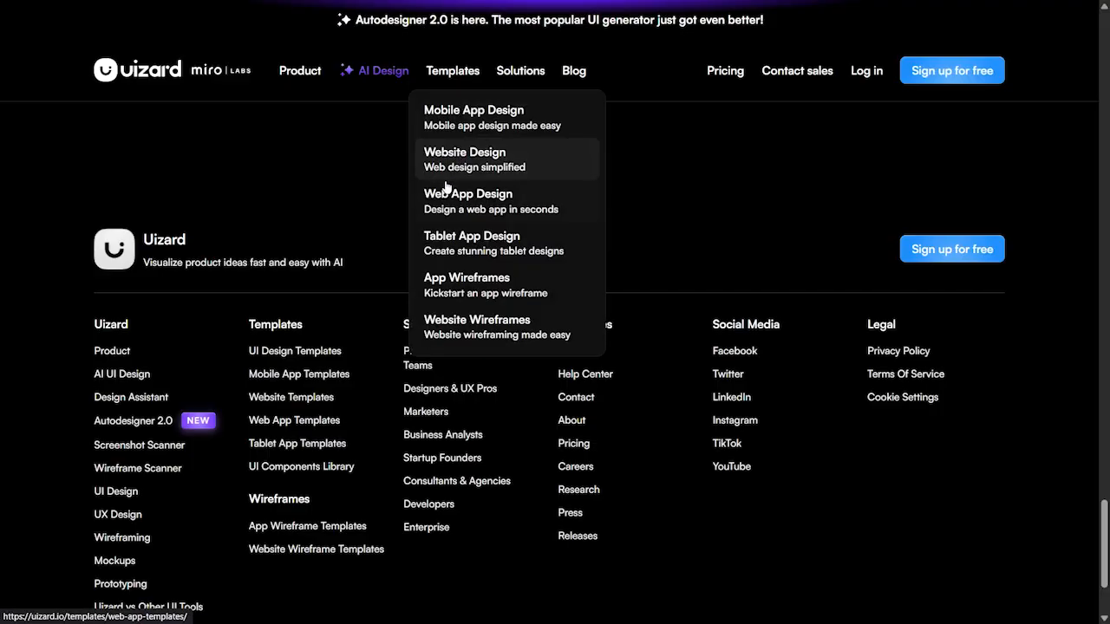
pyautogui.moveTo(472, 243)
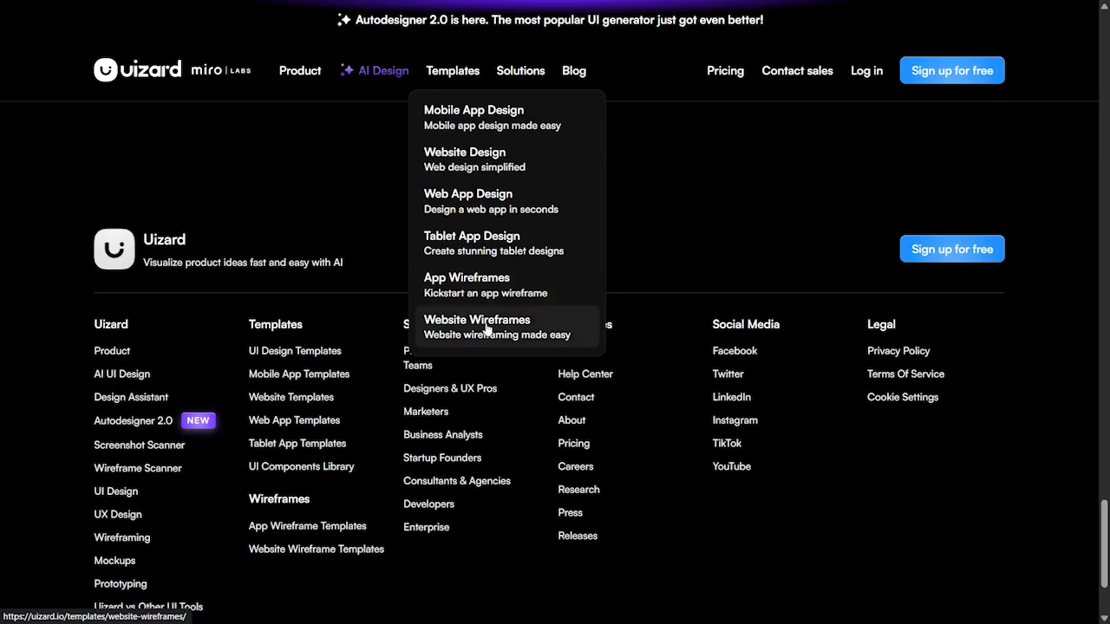
pyautogui.moveTo(468, 76)
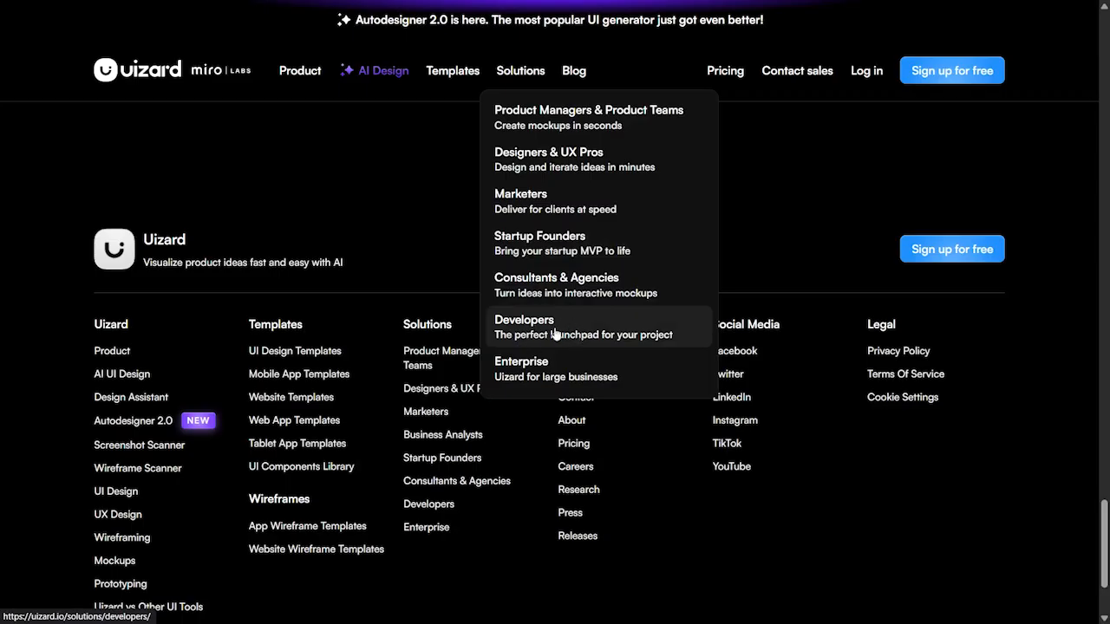
pyautogui.moveTo(562, 354)
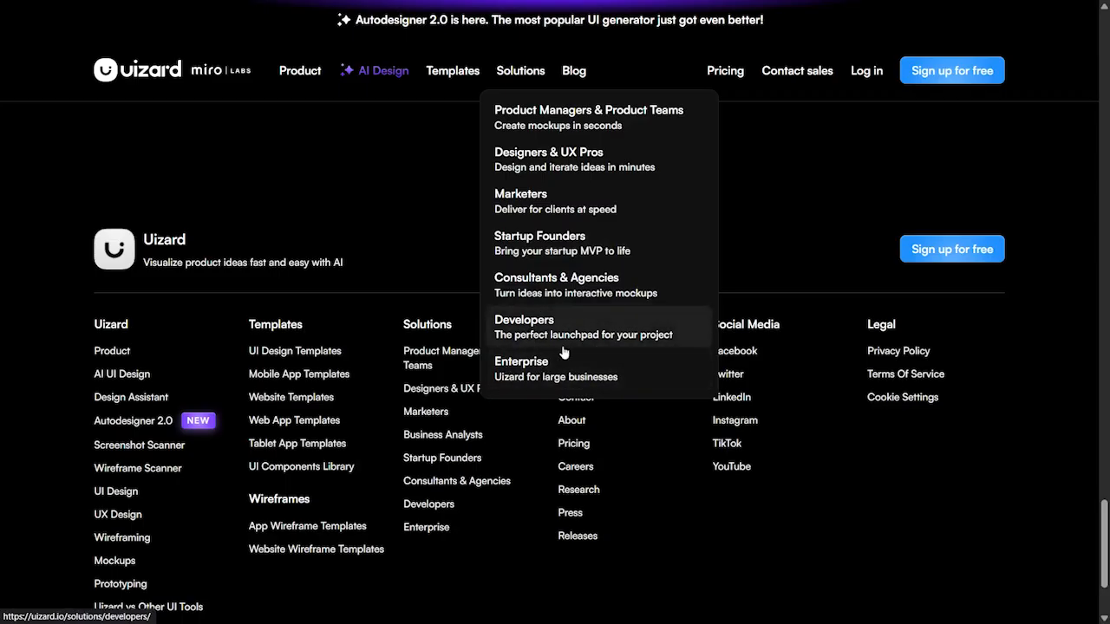
pyautogui.moveTo(528, 97)
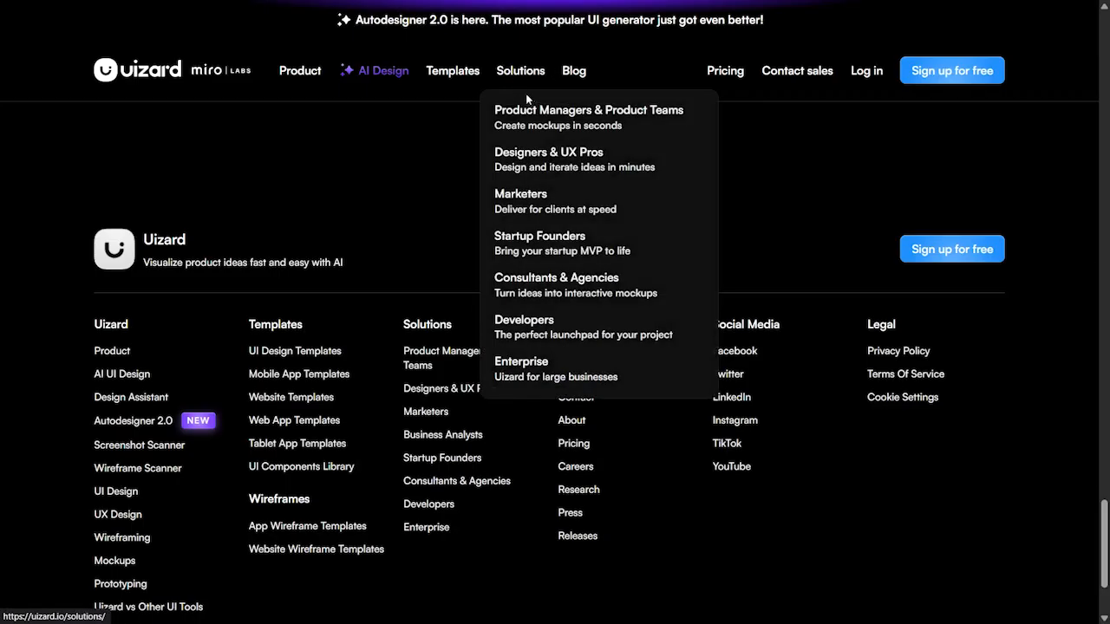
pyautogui.moveTo(298, 69)
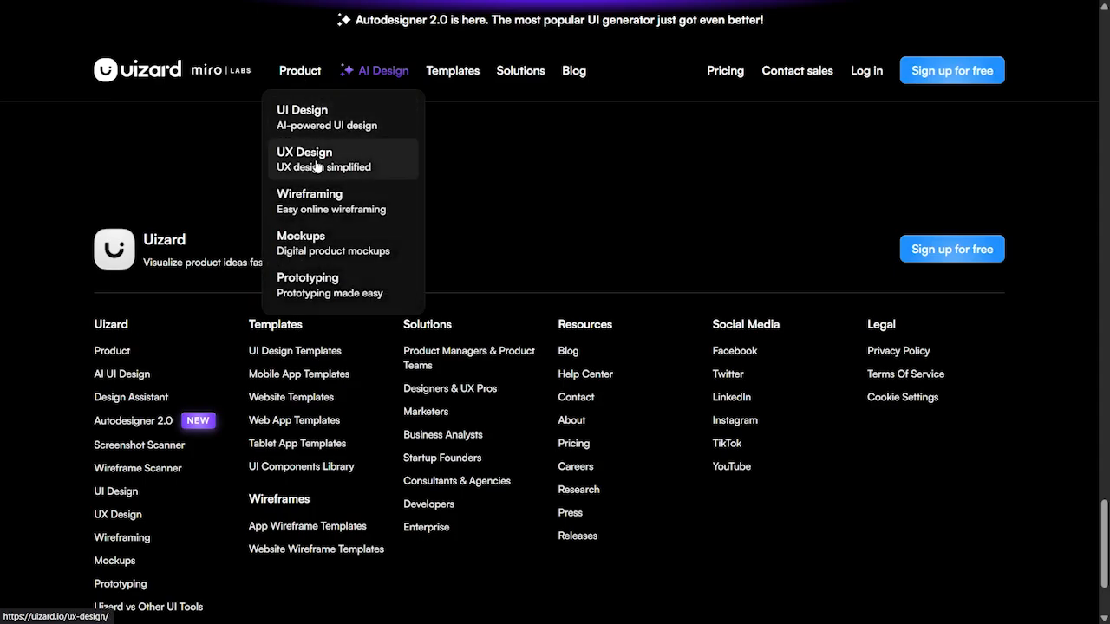
pyautogui.moveTo(320, 201)
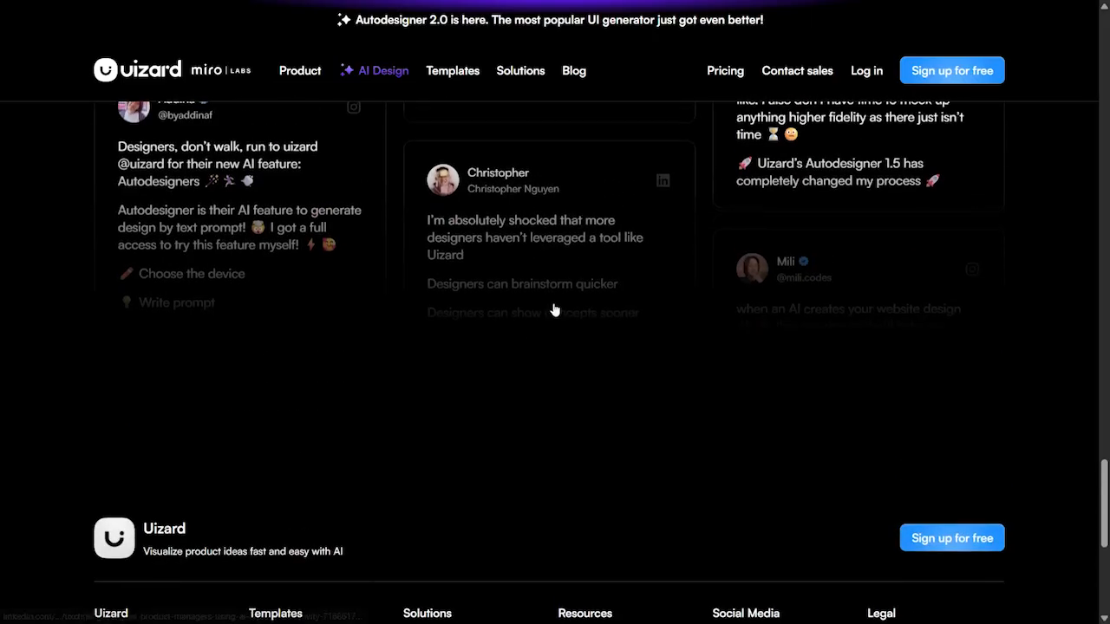
# - Scroll back up to the hero with the 'Turn product ideas into concepts instantly with GenAI' headline
pyautogui.scroll(3)
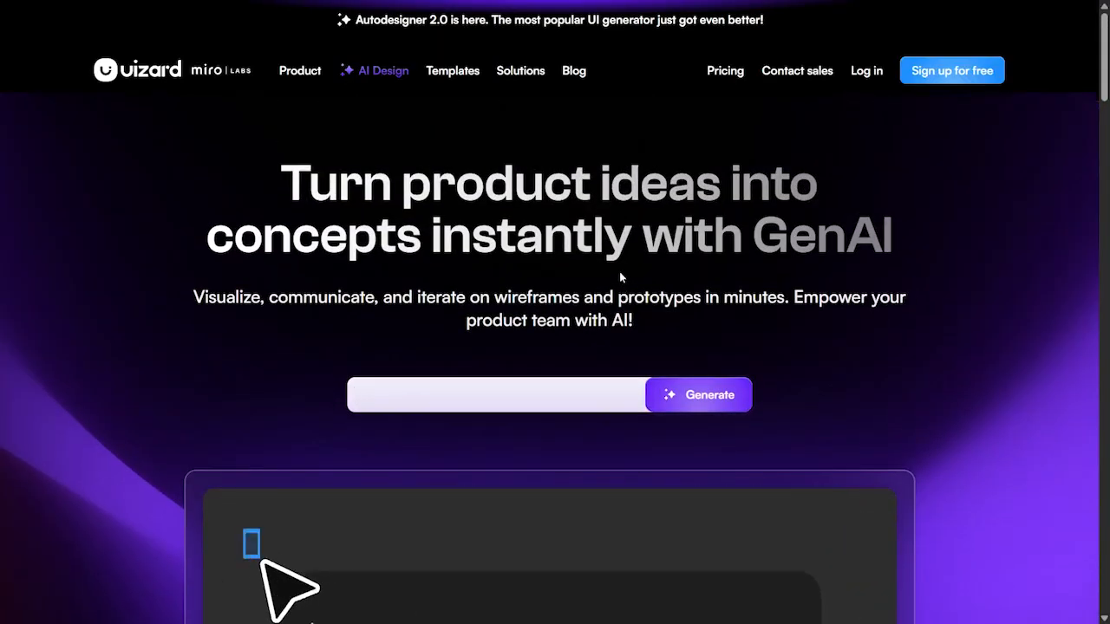
# - Go to the Uizard Blog of Spells and scroll through posts like 'Autodesigner 2.0 is here!' and 'Uizard joins Miro!'
pyautogui.click(572, 70)
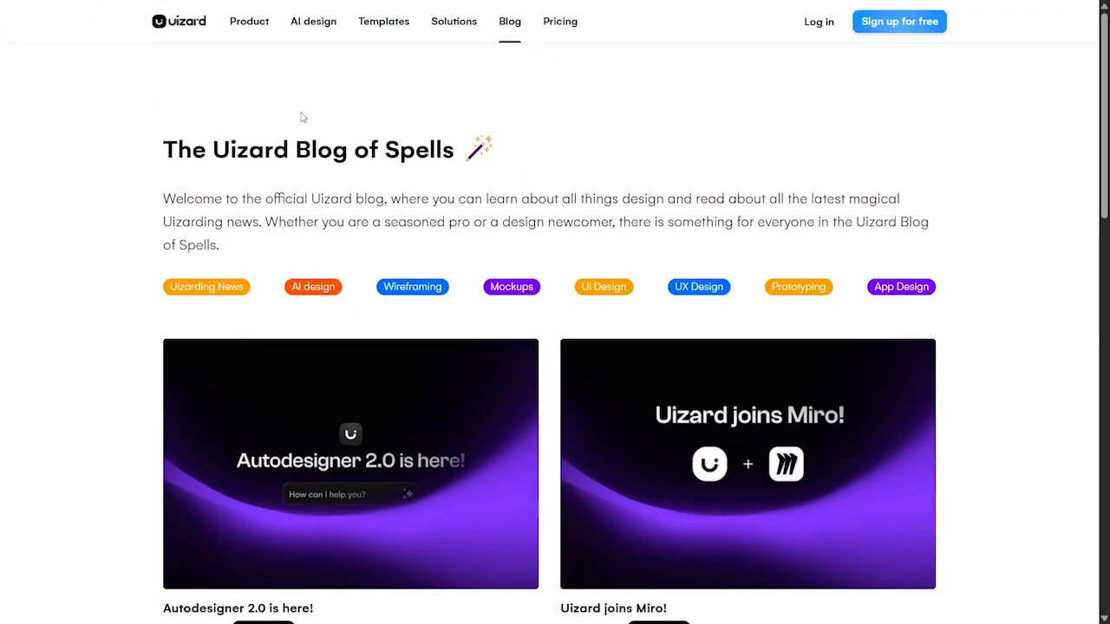
pyautogui.scroll(-3)
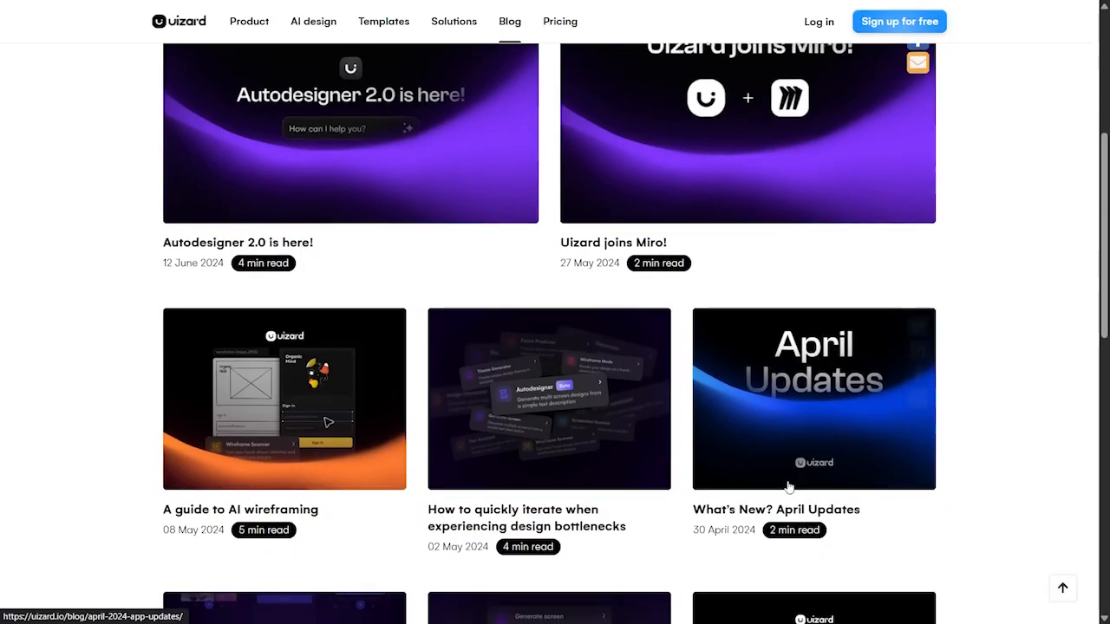
pyautogui.scroll(-3)
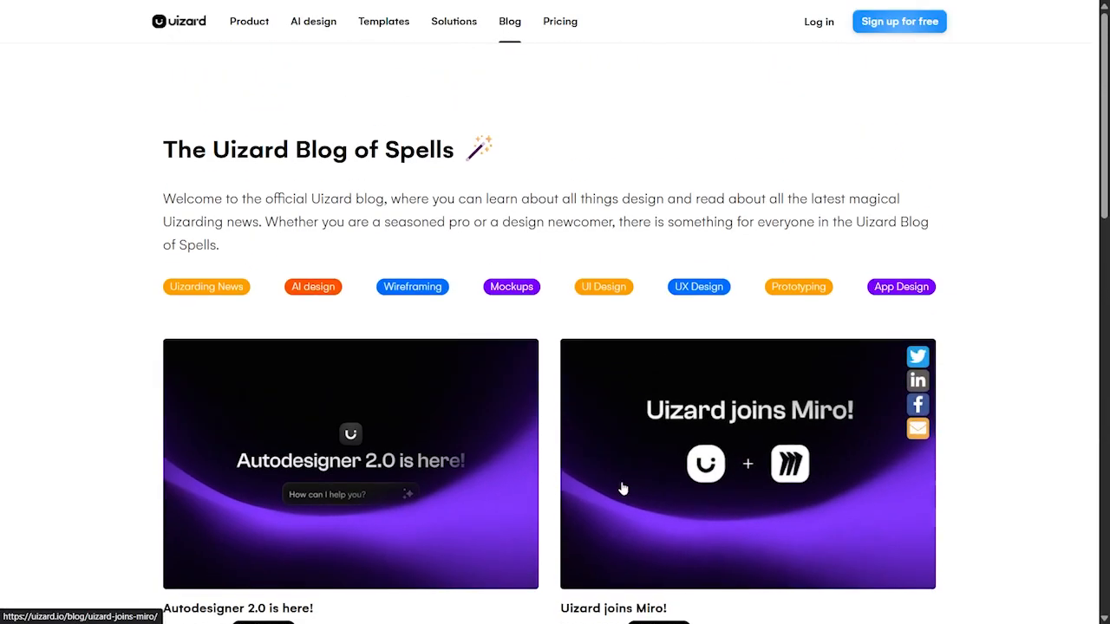
pyautogui.moveTo(621, 489)
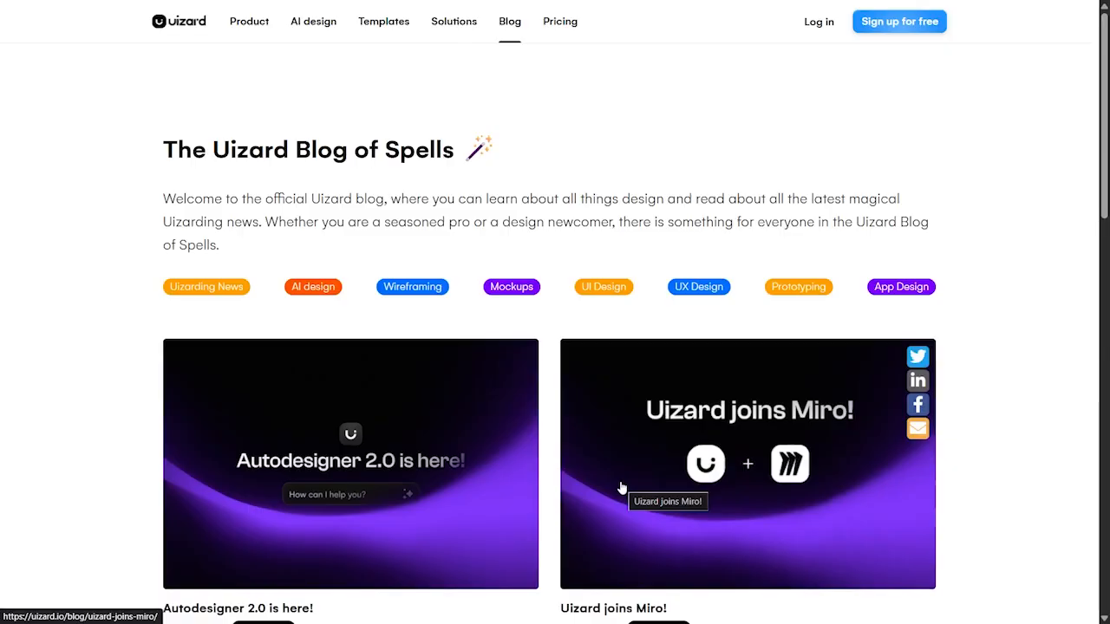